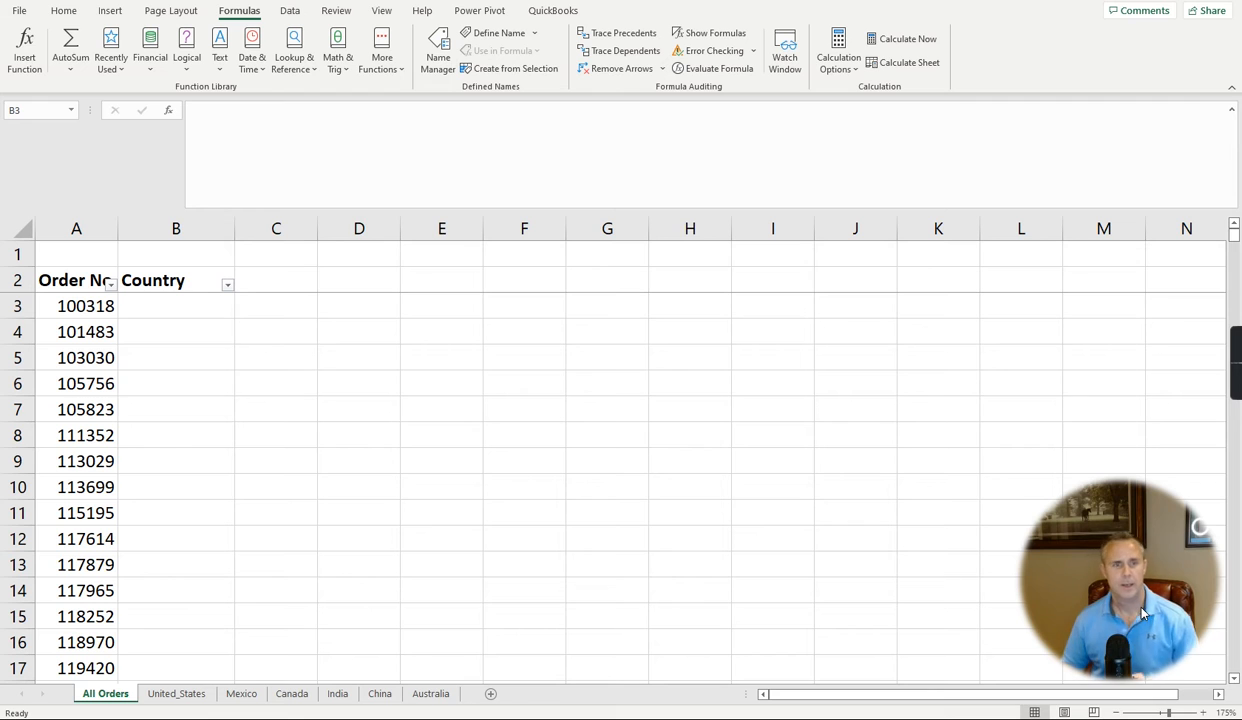
{"action": "mouse_move", "coordinate": [350, 380]}
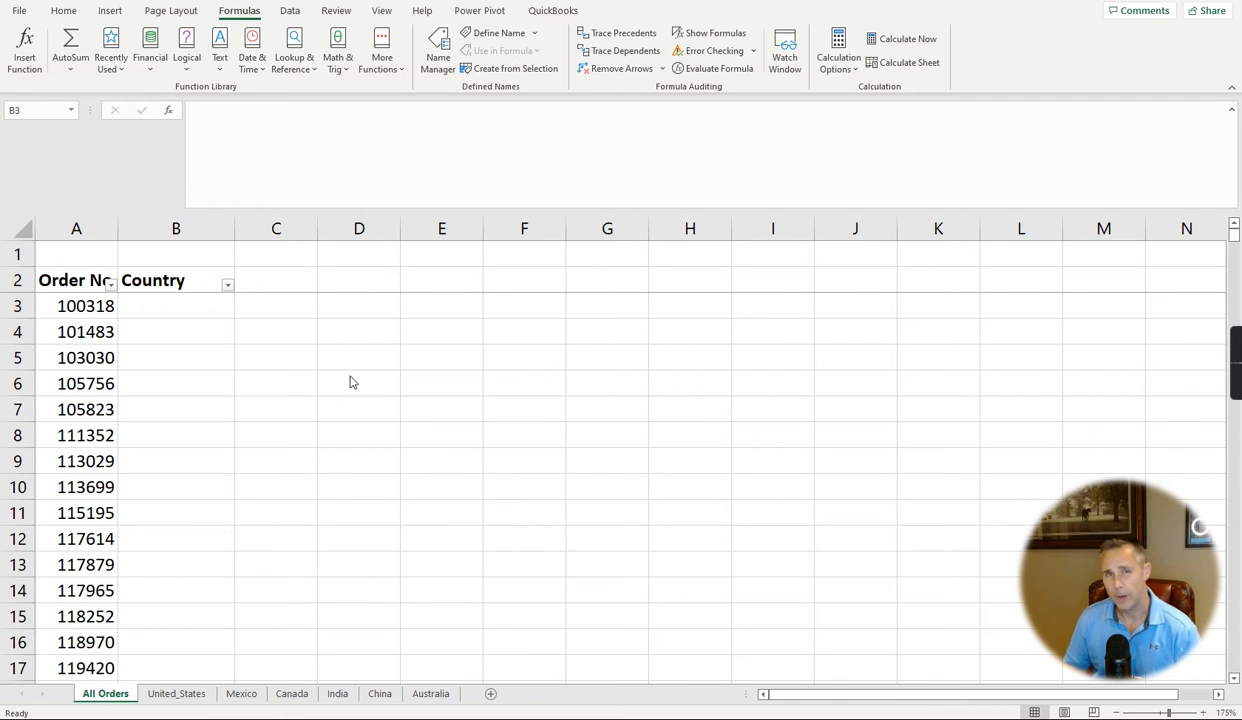
{"action": "mouse_move", "coordinate": [252, 638]}
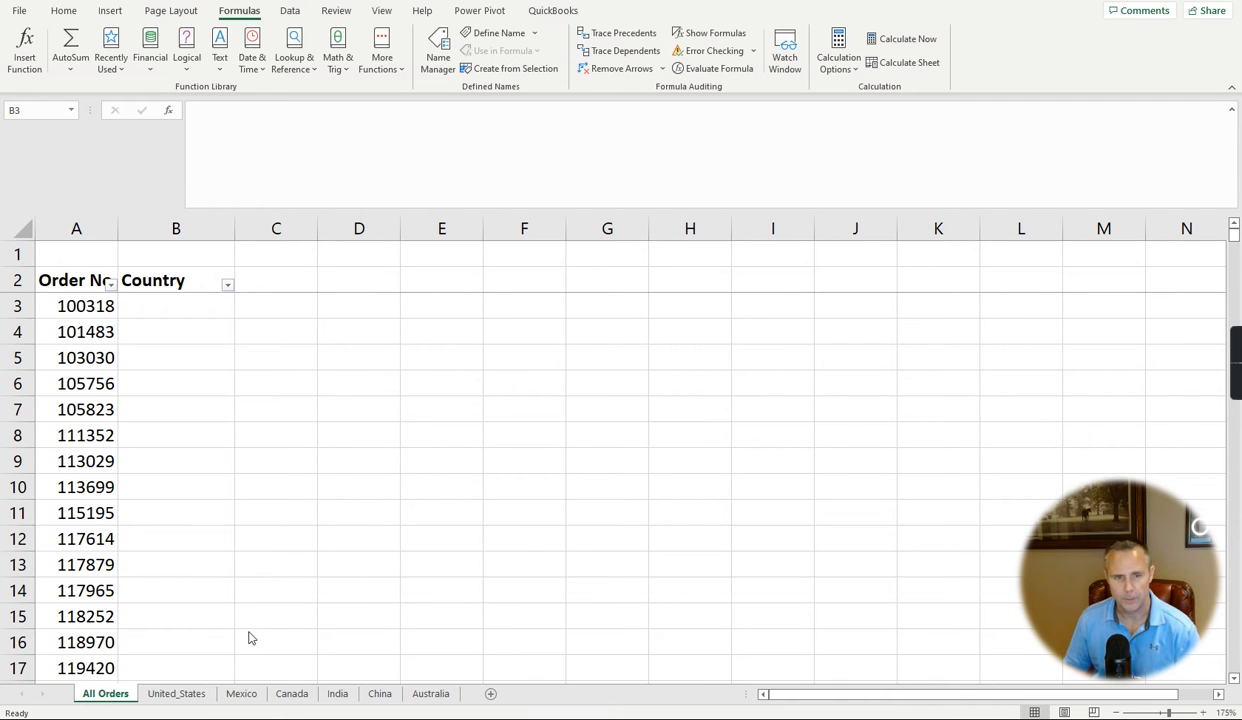
{"action": "mouse_move", "coordinate": [88, 432]}
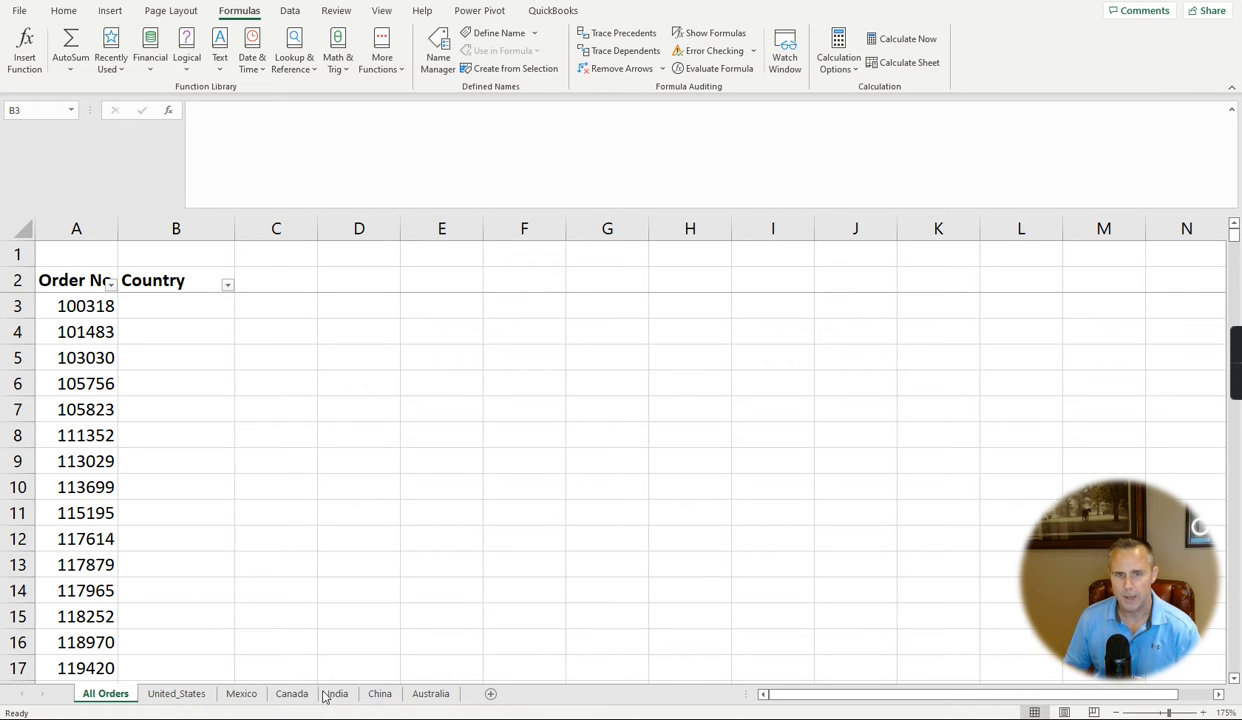
{"action": "mouse_move", "coordinate": [458, 678]}
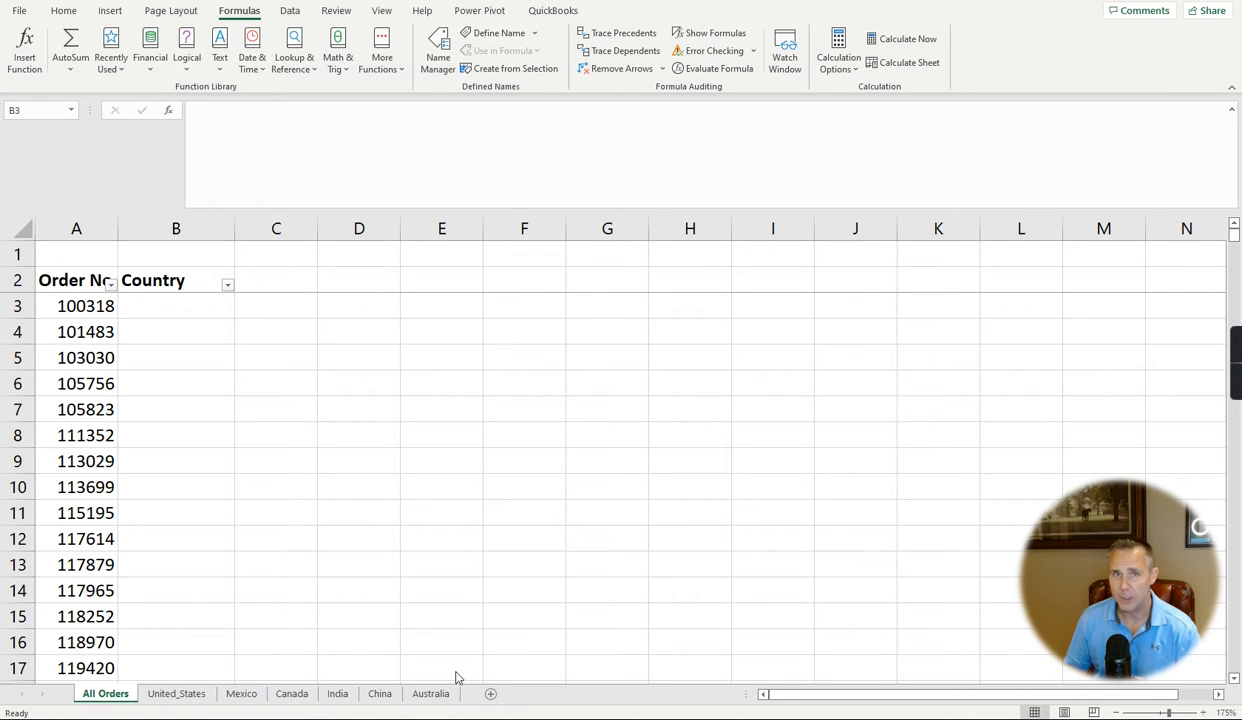
{"action": "mouse_move", "coordinate": [392, 572]}
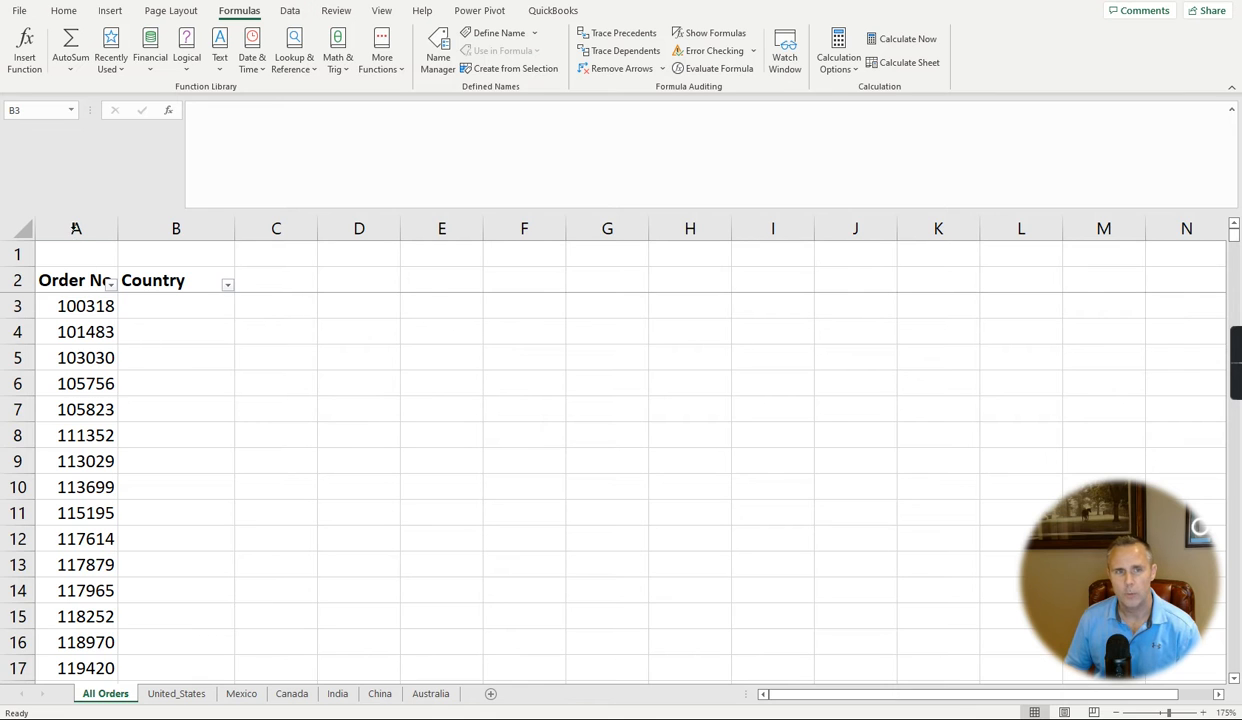
Enter in B3 a VLOOKUP of order number A3 against United_States!$A:$B, column 2, FALSE exact match
{"action": "left_click", "coordinate": [76, 228]}
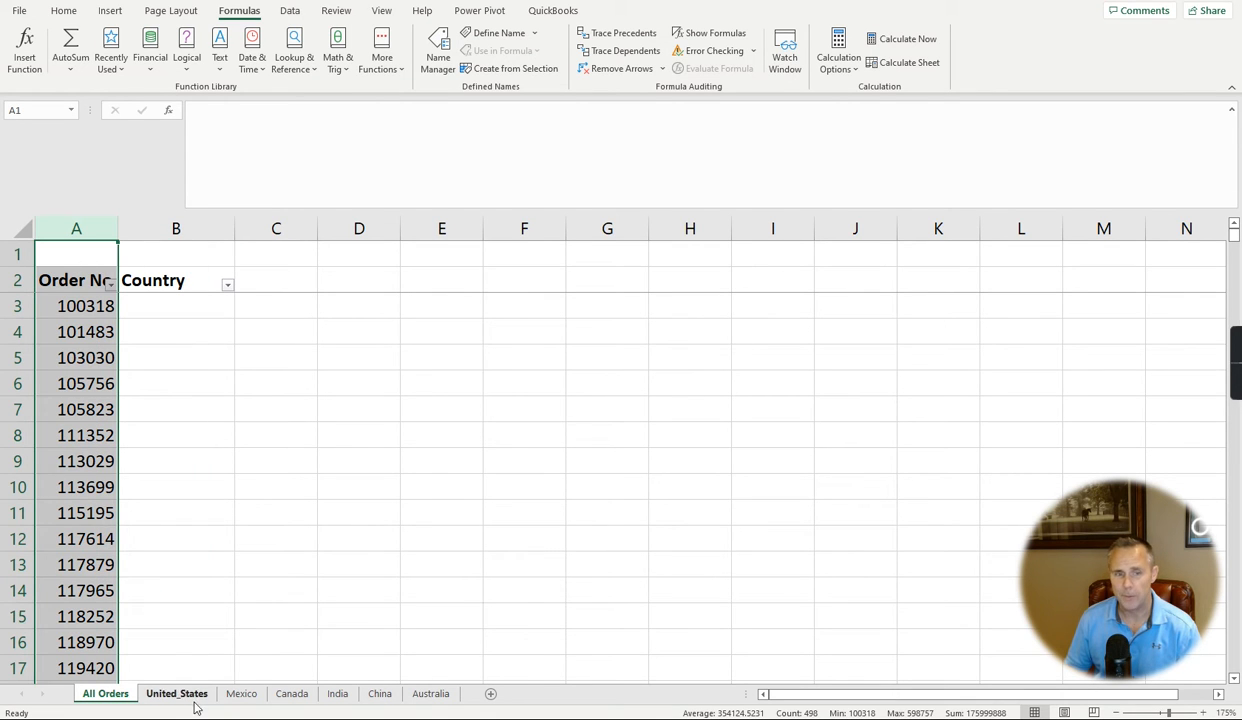
{"action": "left_click", "coordinate": [432, 692]}
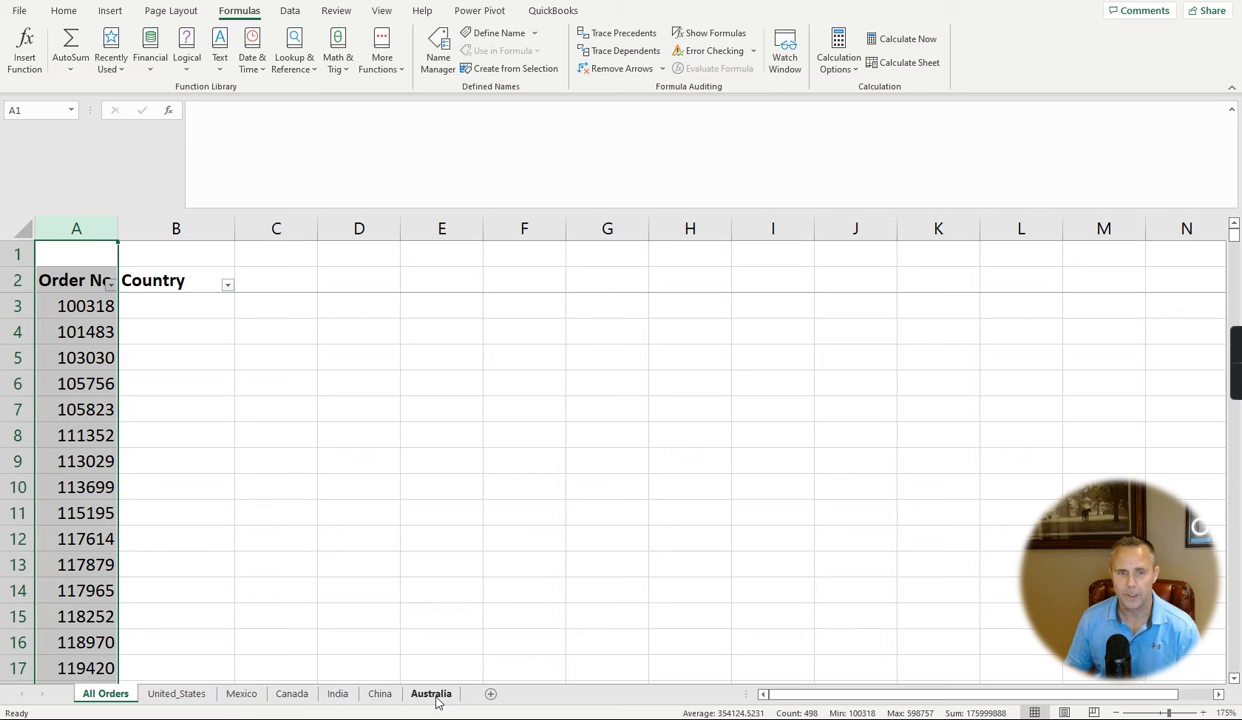
{"action": "mouse_move", "coordinate": [388, 624]}
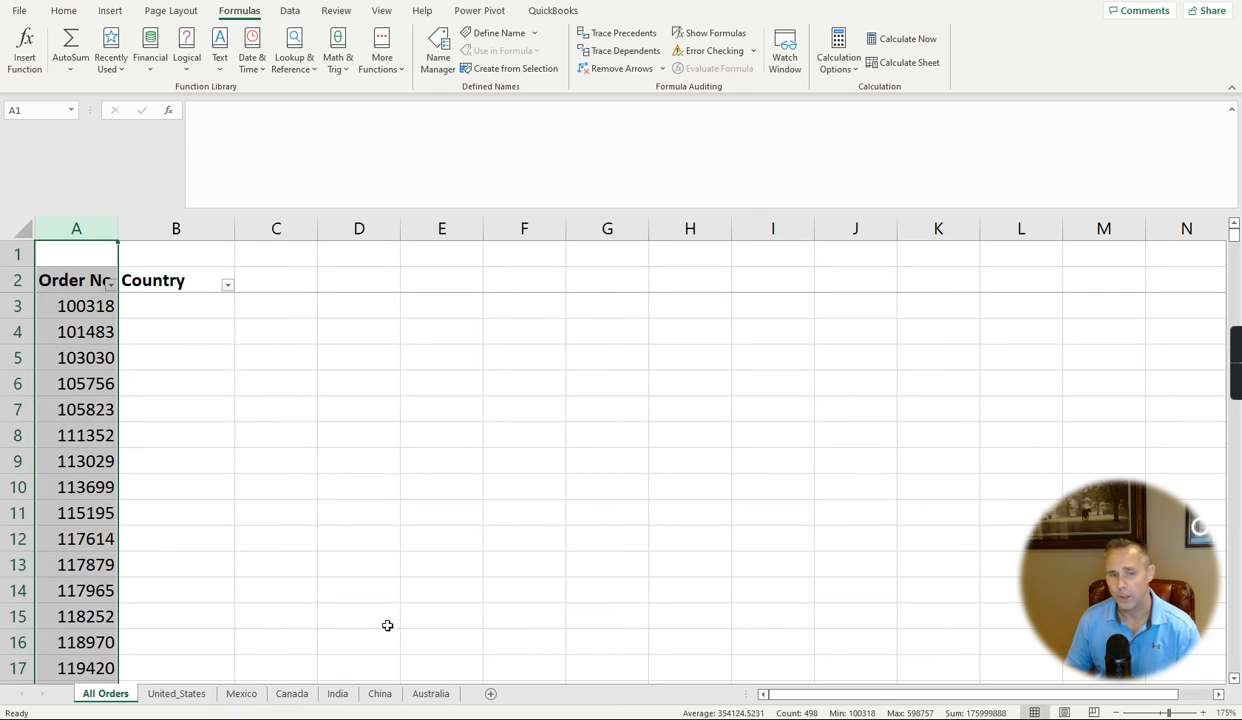
{"action": "mouse_move", "coordinate": [316, 608]}
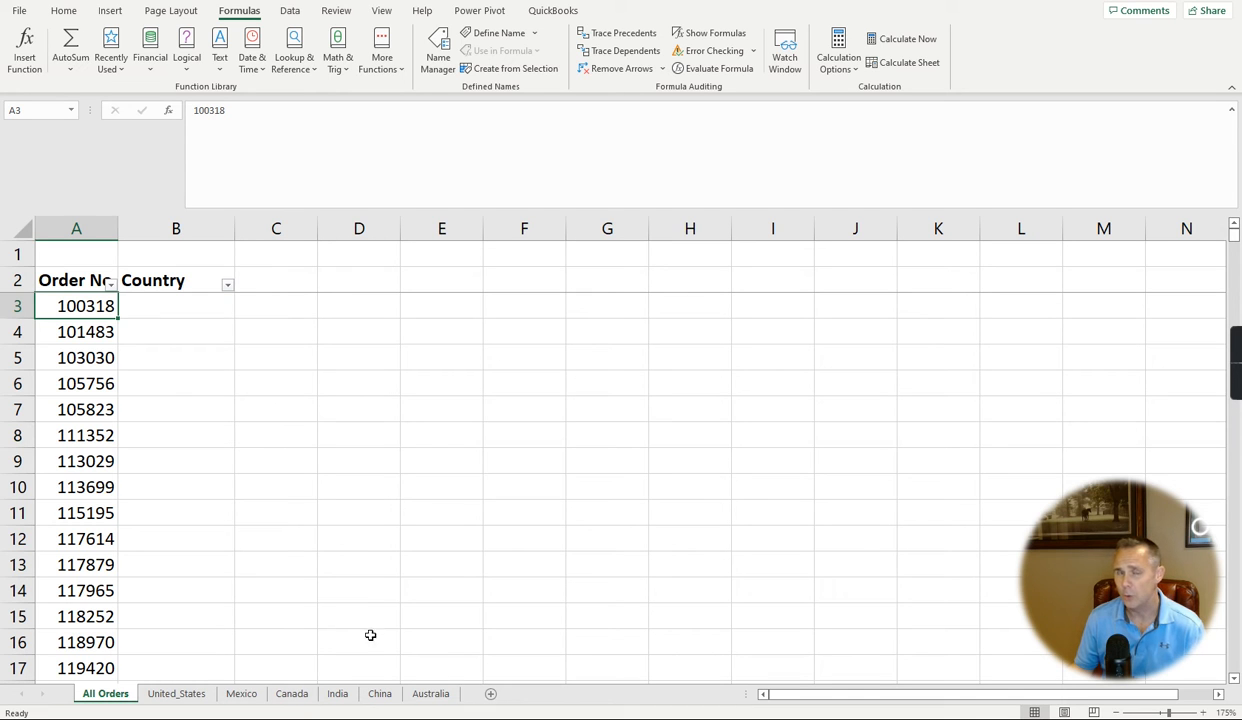
{"action": "left_click", "coordinate": [176, 304]}
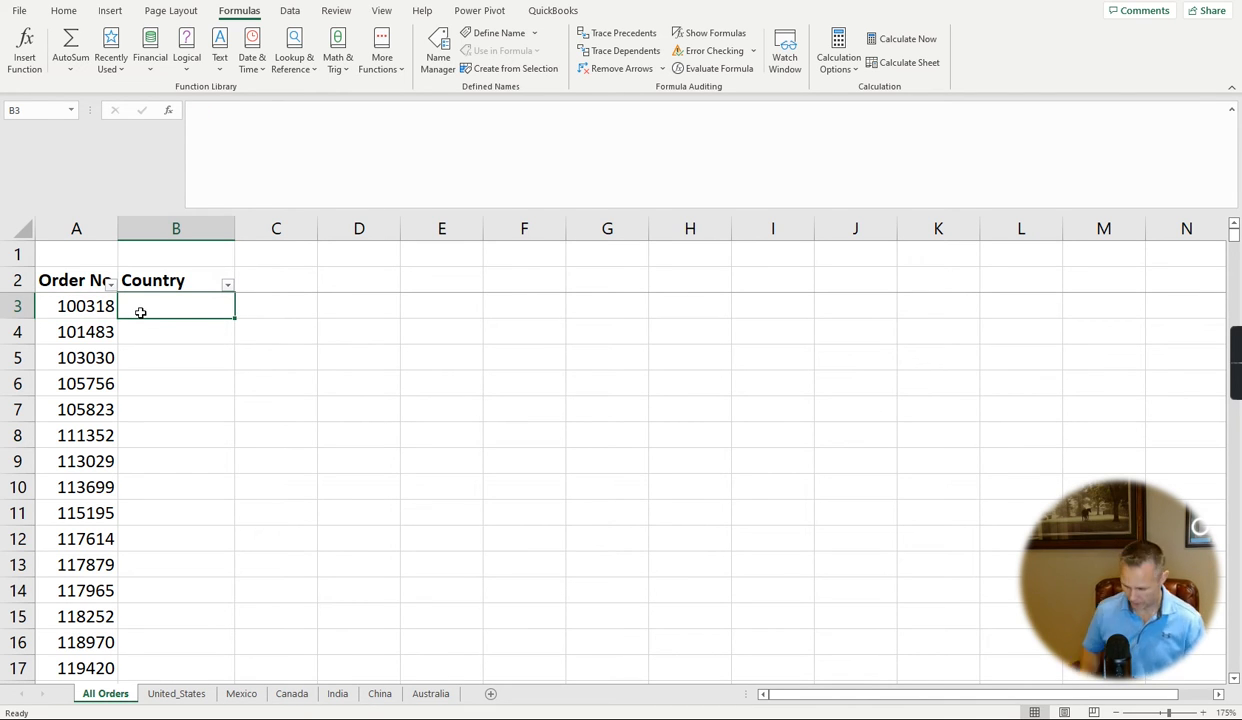
{"action": "type", "text": "=vlookup("}
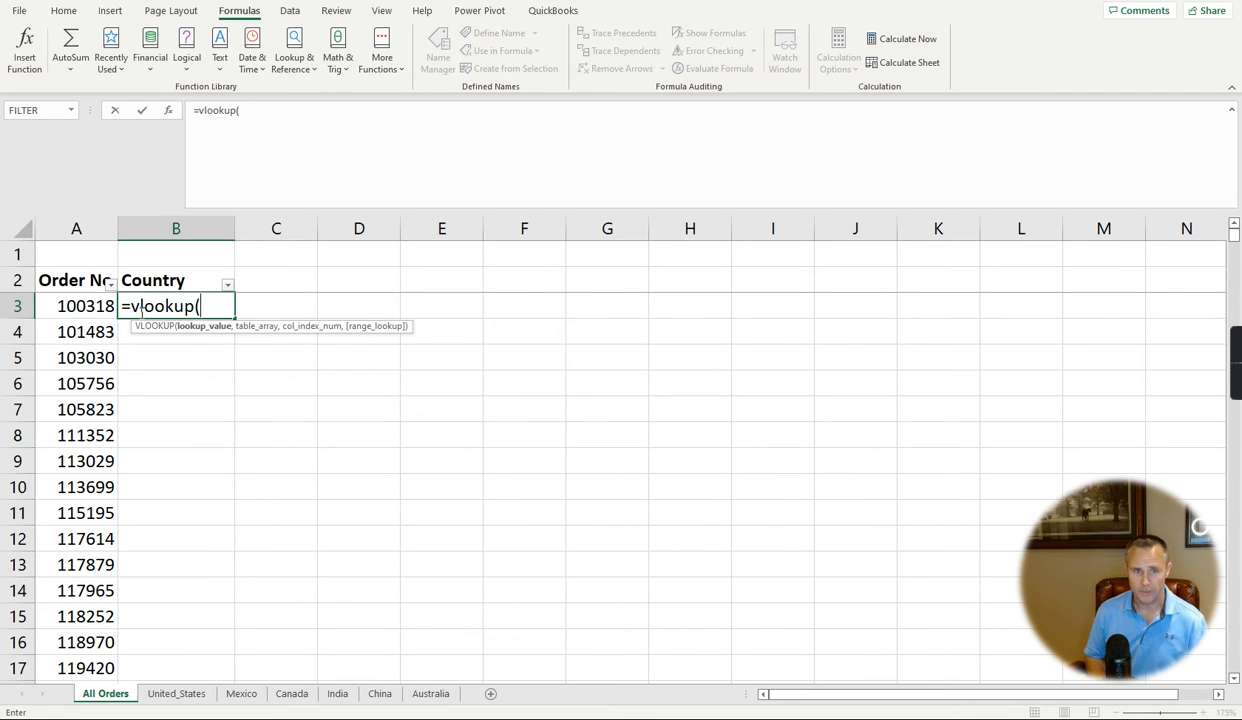
{"action": "left_click", "coordinate": [76, 306]}
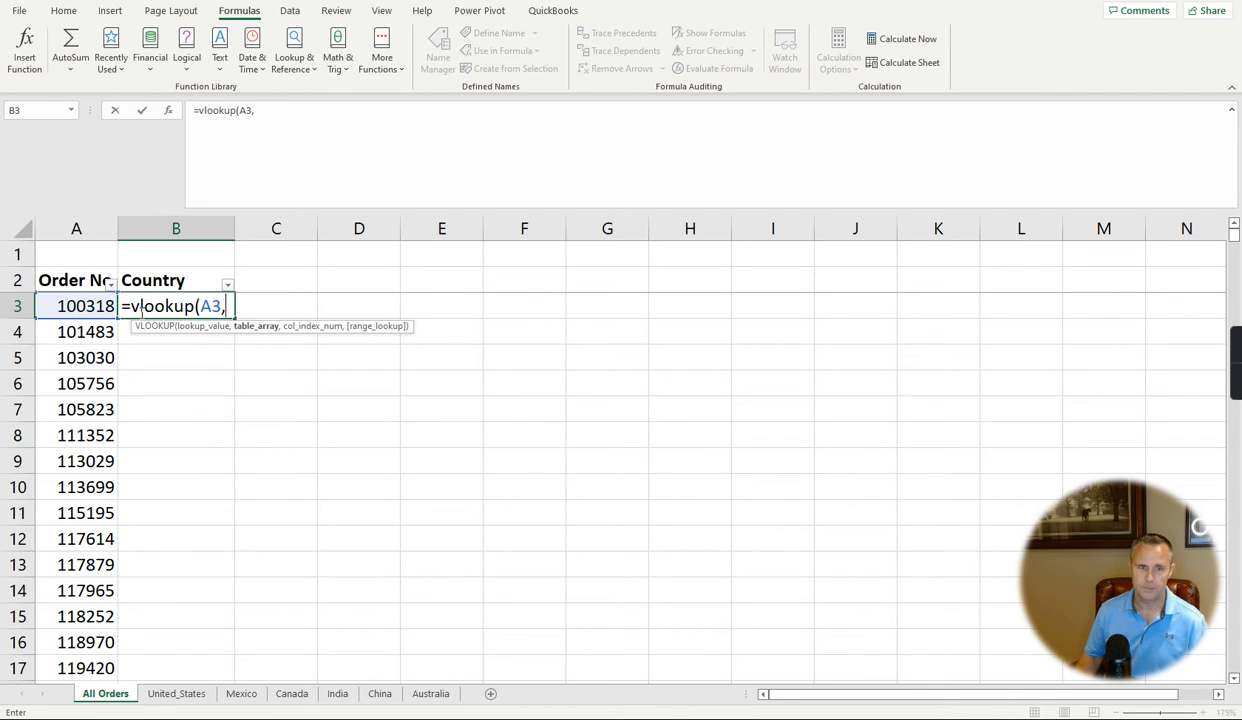
{"action": "left_click", "coordinate": [176, 692]}
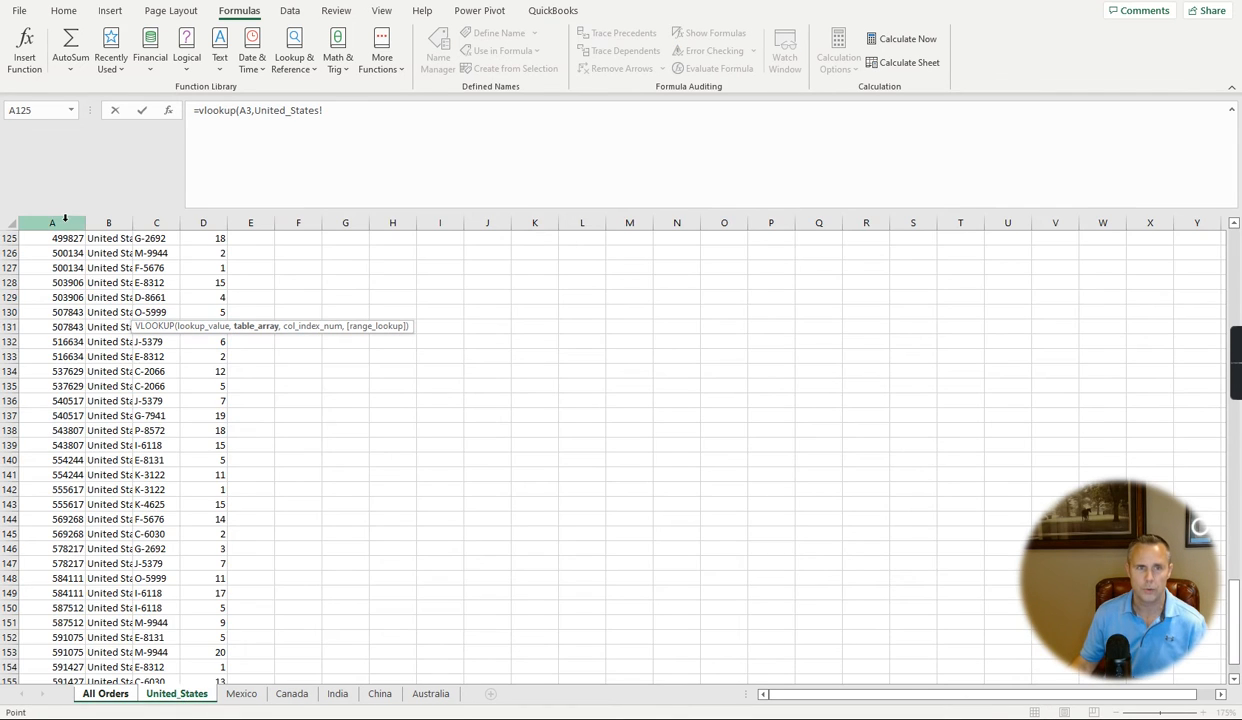
{"action": "left_click_drag", "start_coordinate": [52, 222], "coordinate": [108, 222]}
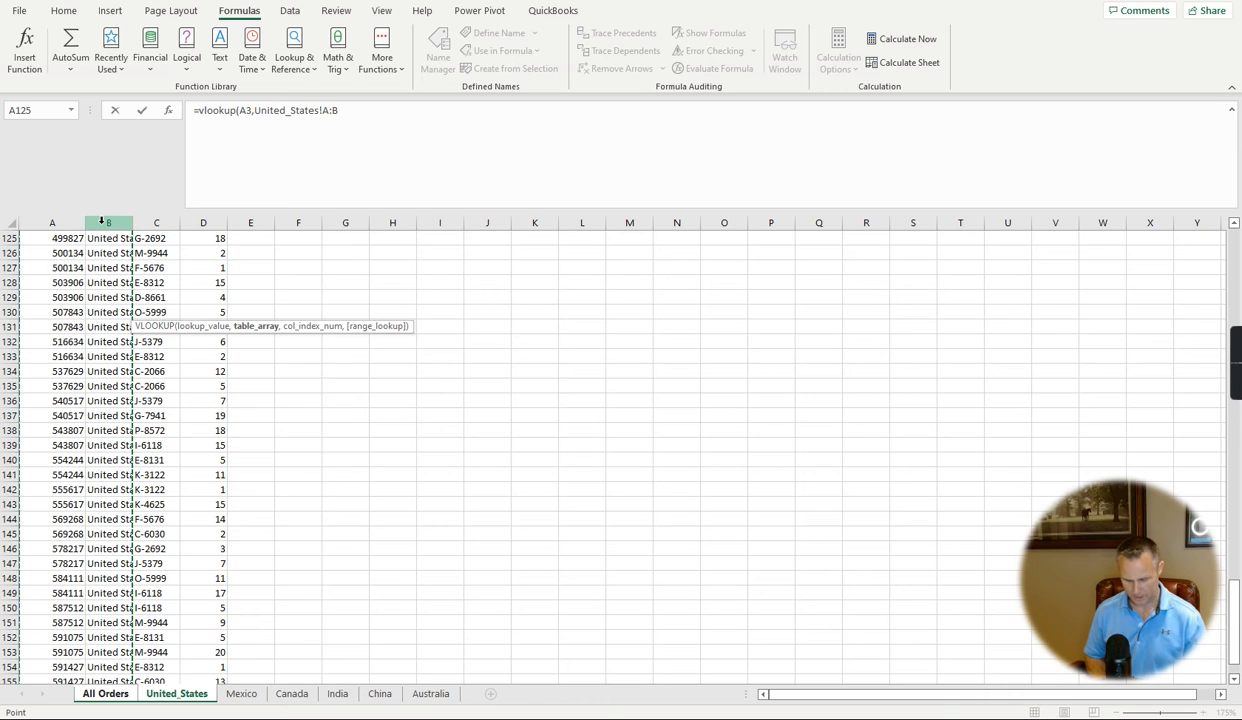
{"action": "type", "text": "$A:$B,2,false"}
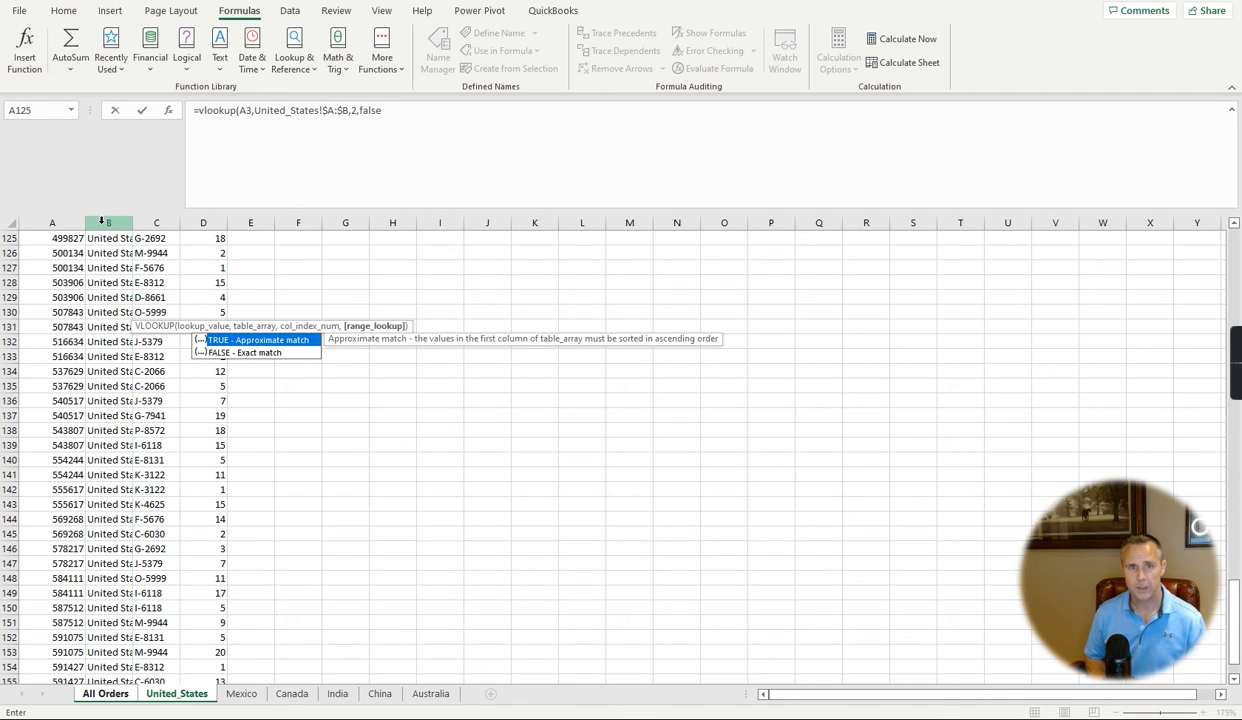
{"action": "left_click", "coordinate": [104, 692]}
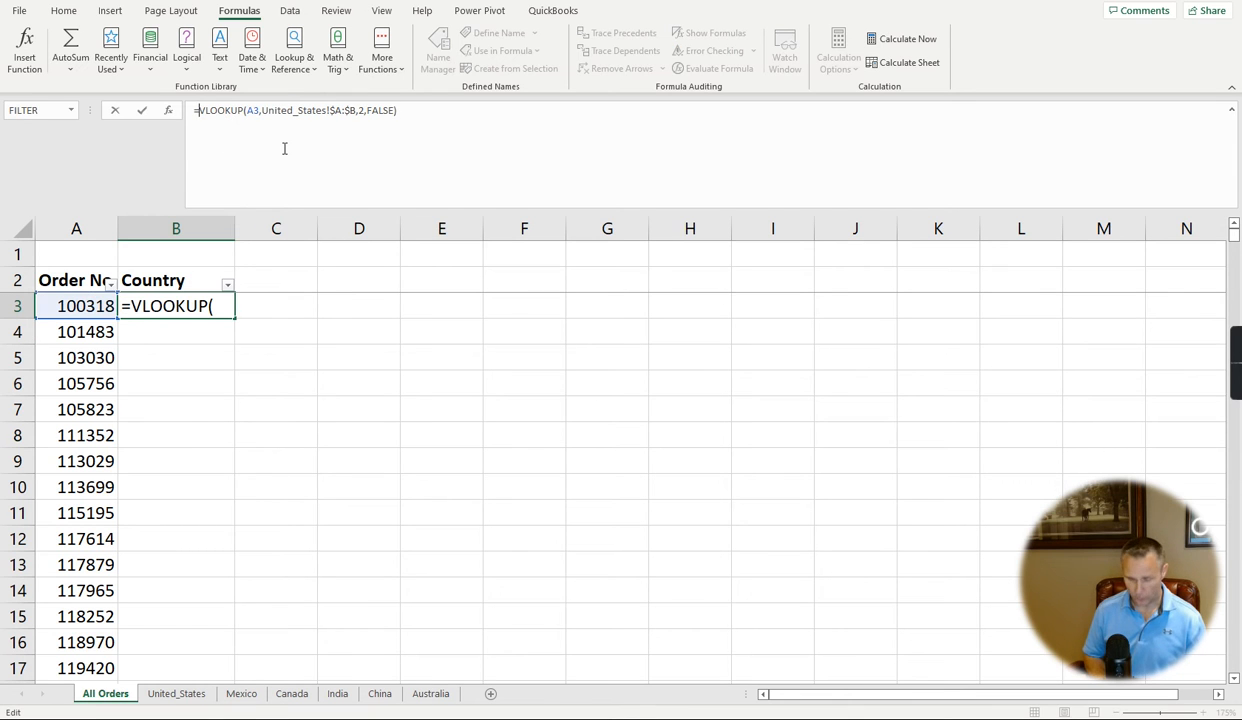
Begin wrapping the B3 VLOOKUP in an IF(ISERROR(...)) test
{"action": "type", "text": "=if(iserror("}
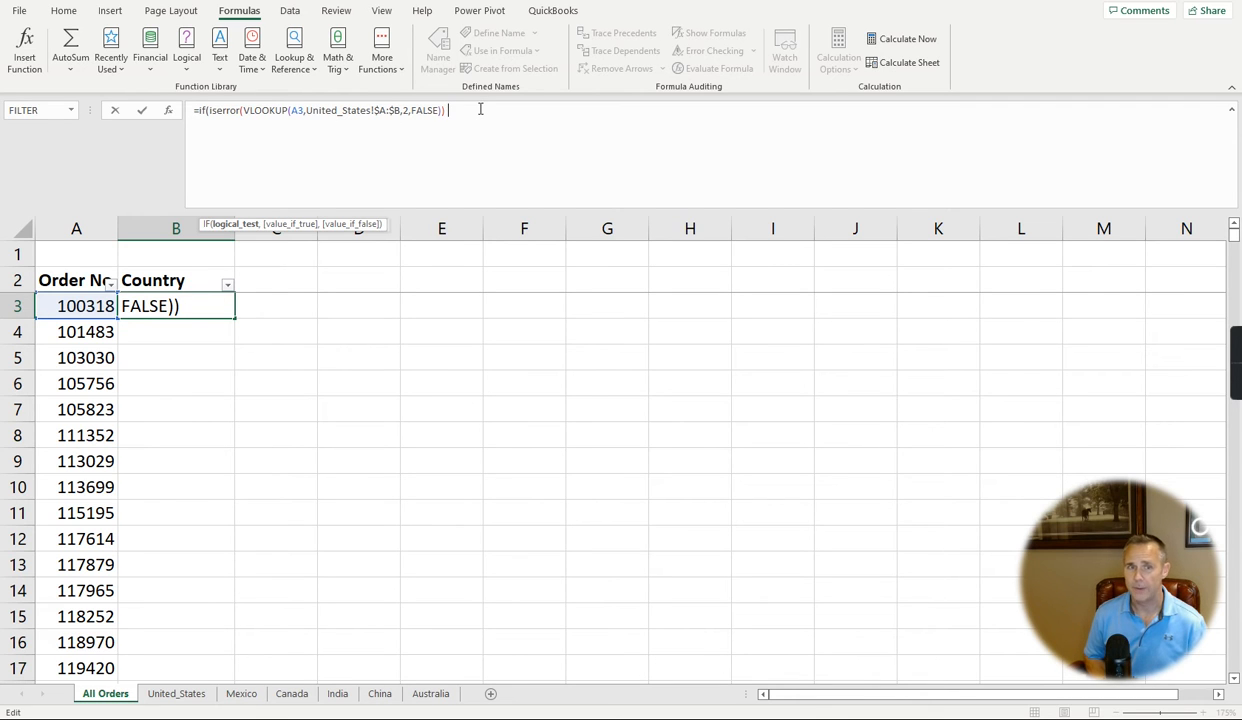
{"action": "type", "text": ","}
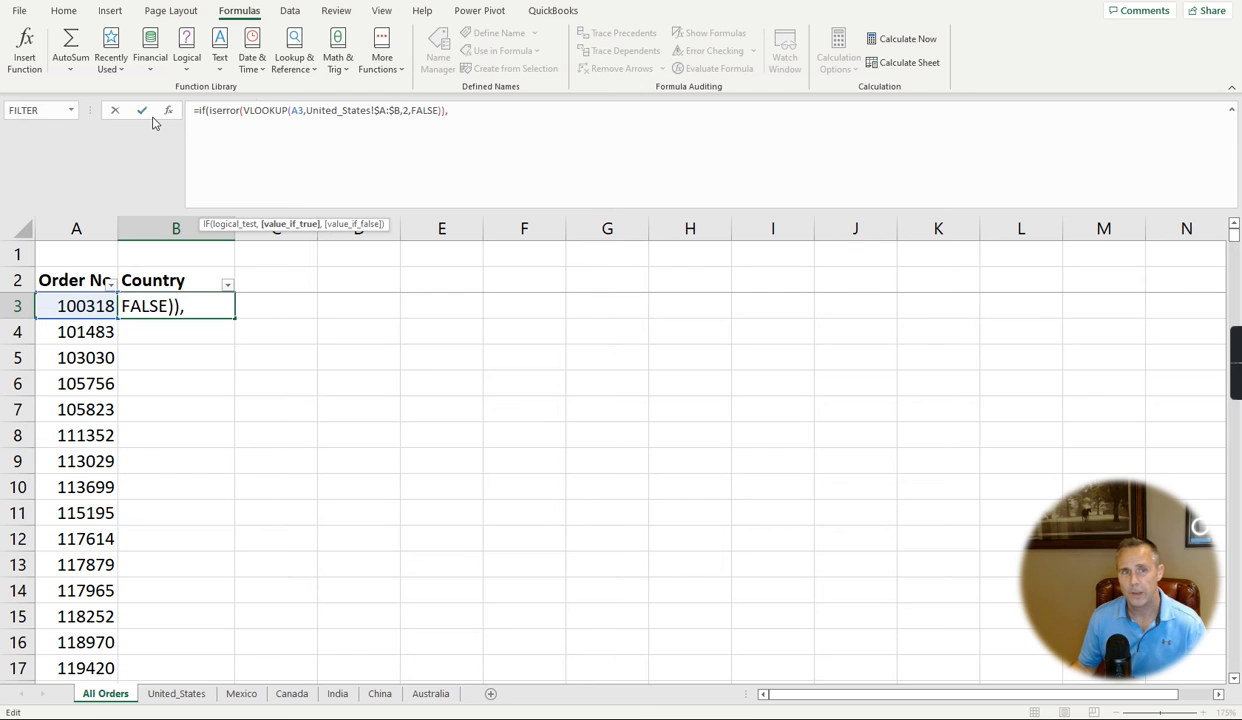
{"action": "mouse_move", "coordinate": [262, 98]}
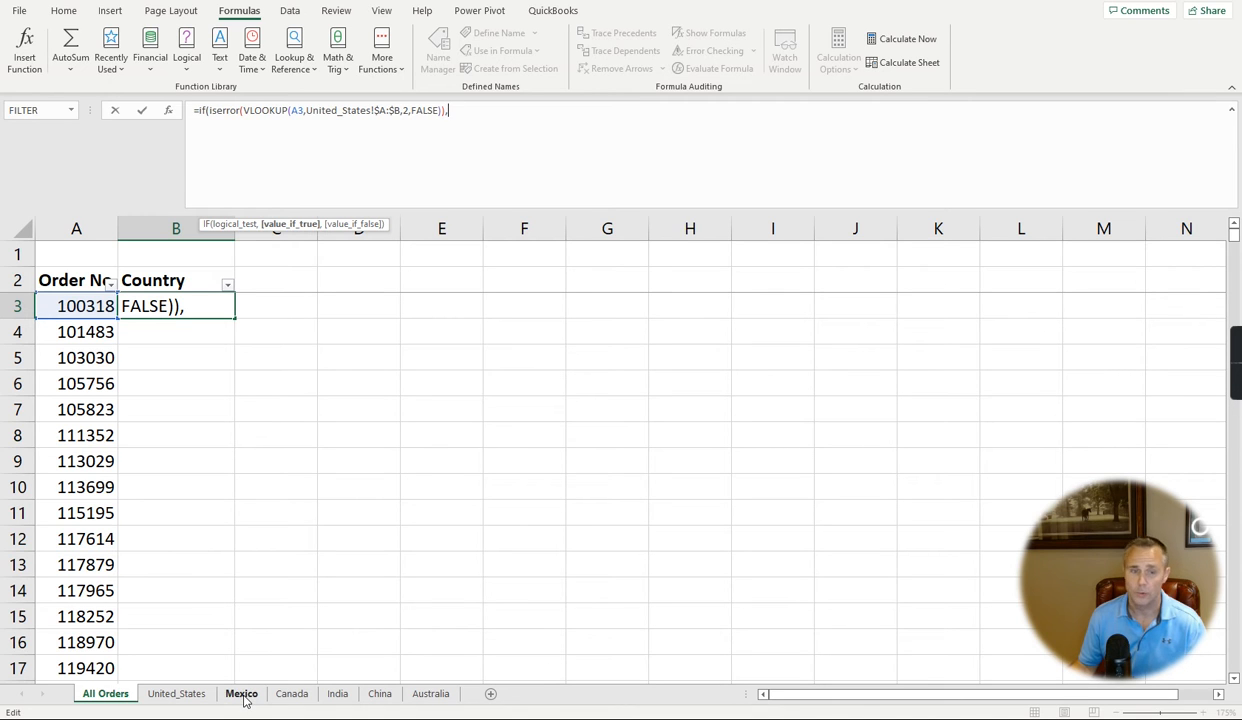
{"action": "mouse_move", "coordinate": [352, 700]}
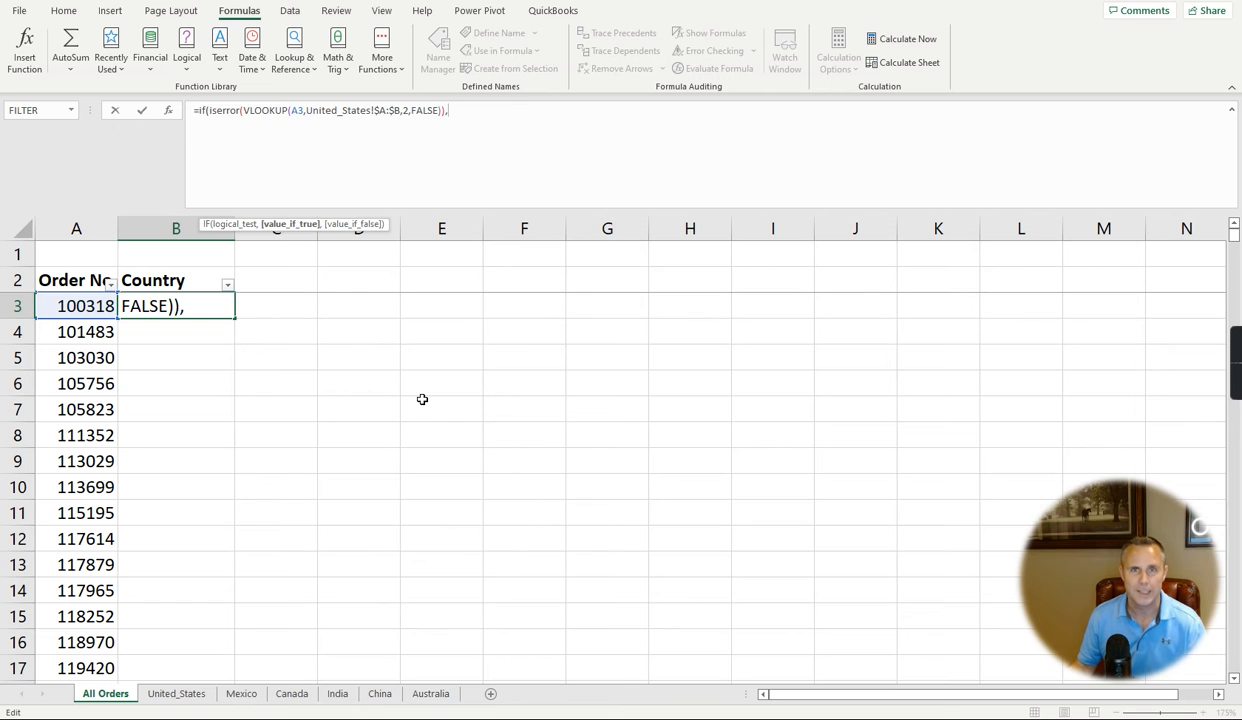
{"action": "mouse_move", "coordinate": [420, 336]}
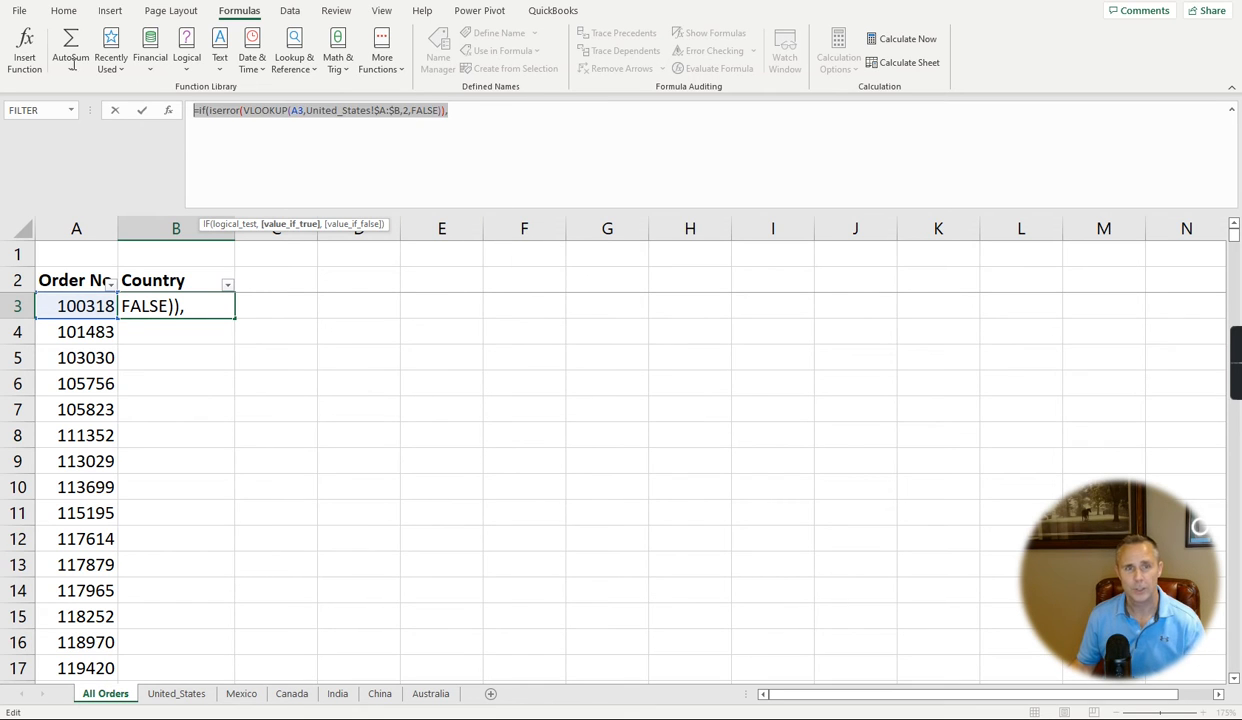
{"action": "mouse_move", "coordinate": [70, 44]}
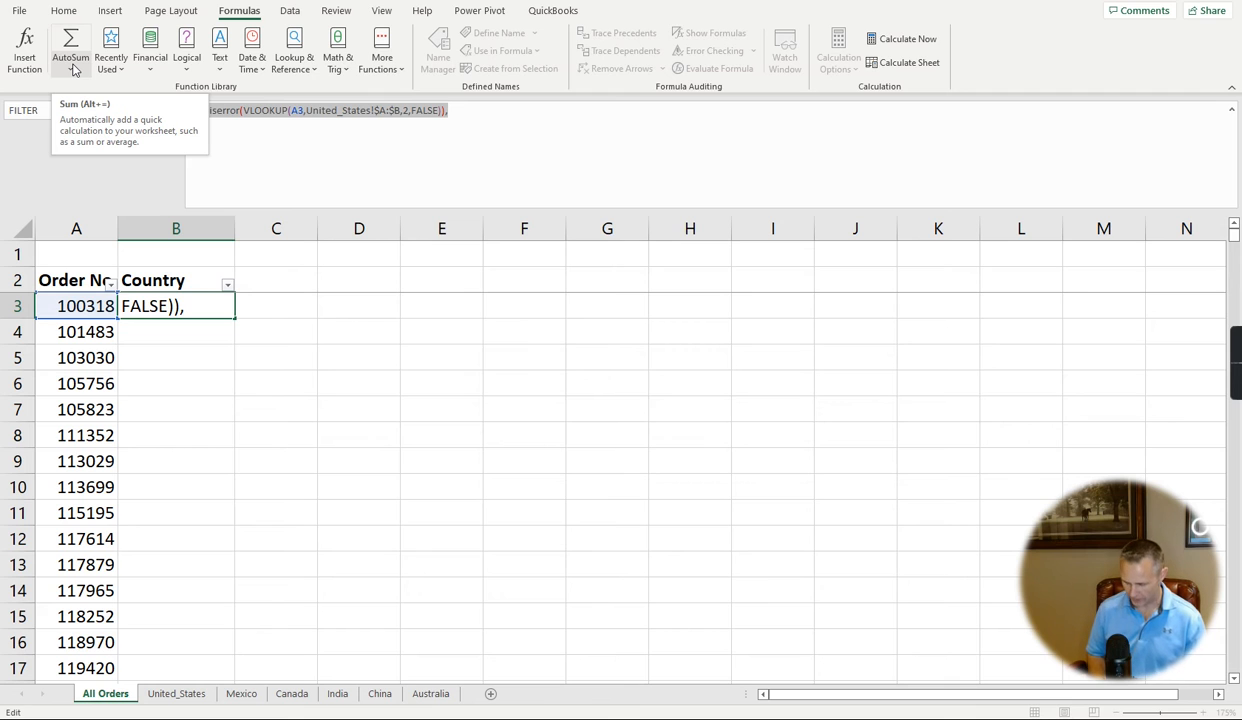
Write =XLOOKUP(A3, United_States column A, United_States column B) as the B3 Country formula
{"action": "type", "text": "=xlookup"}
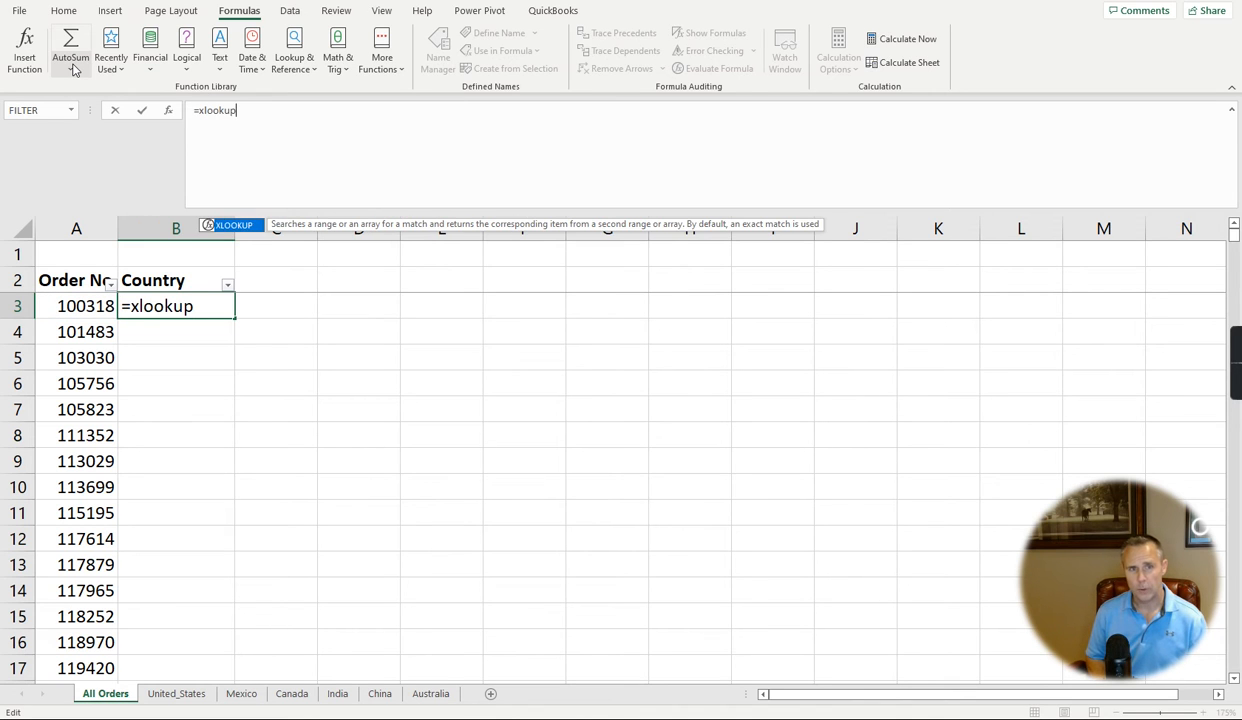
{"action": "type", "text": "("}
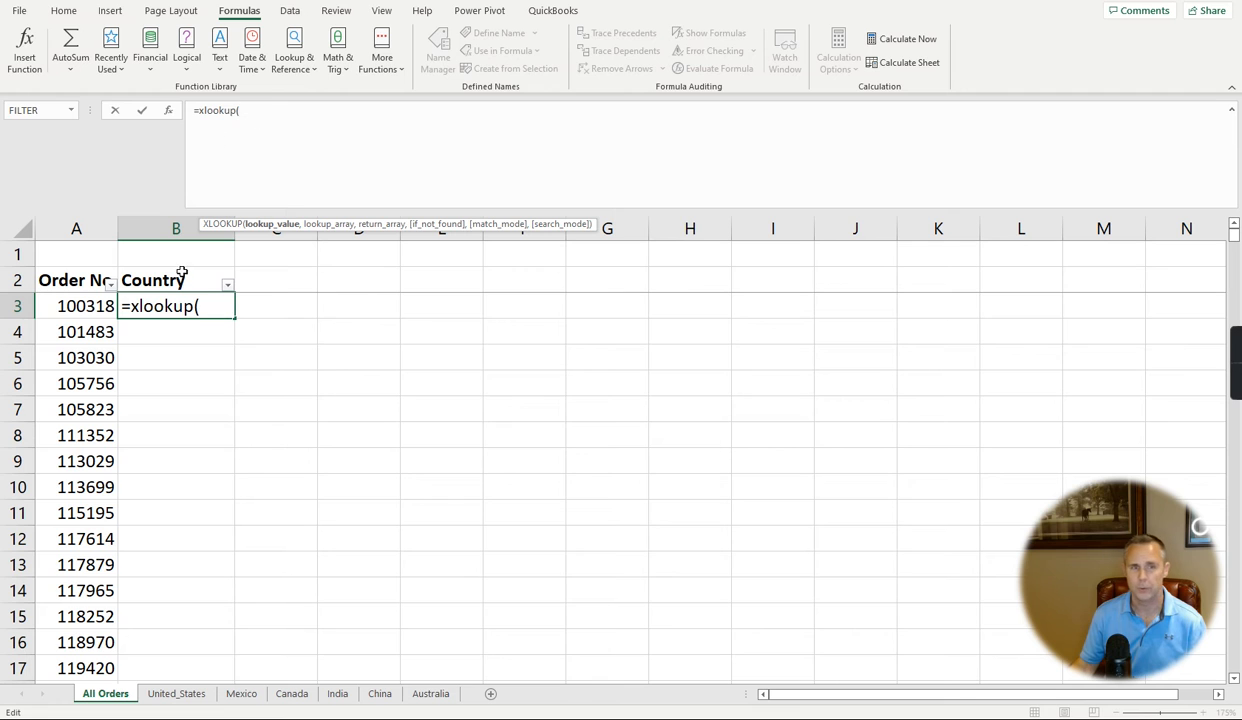
{"action": "left_click", "coordinate": [84, 304]}
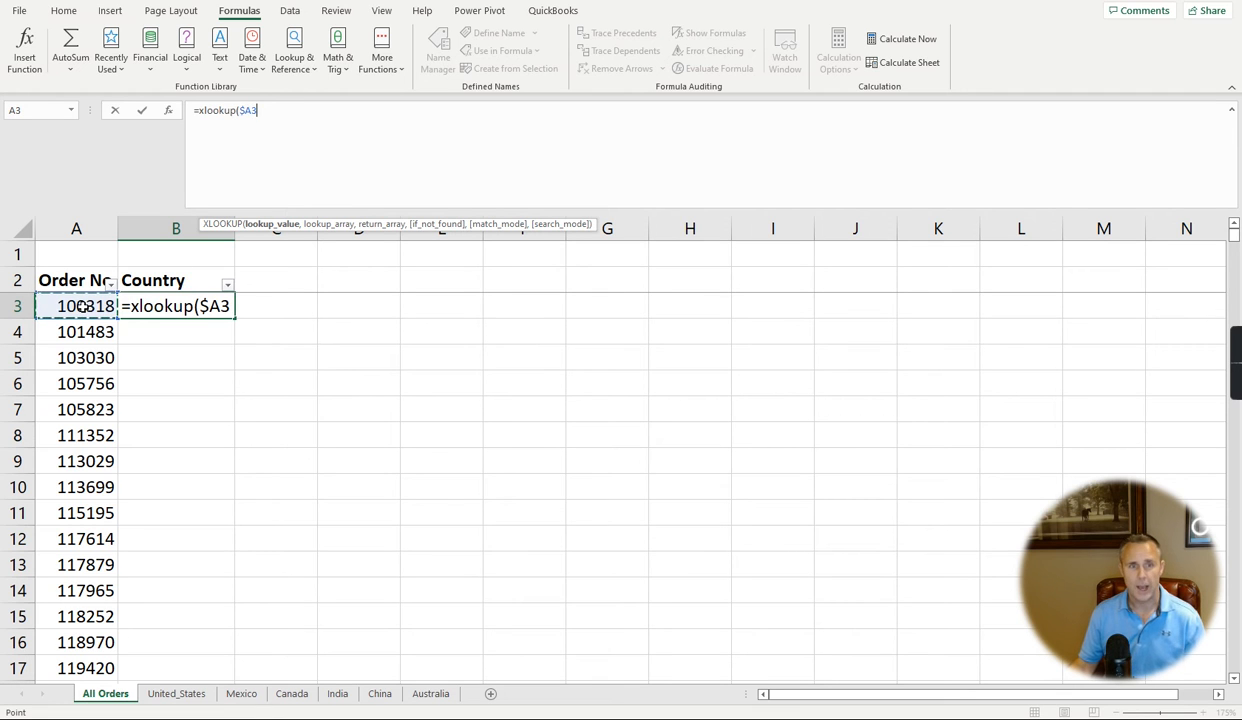
{"action": "type", "text": ","}
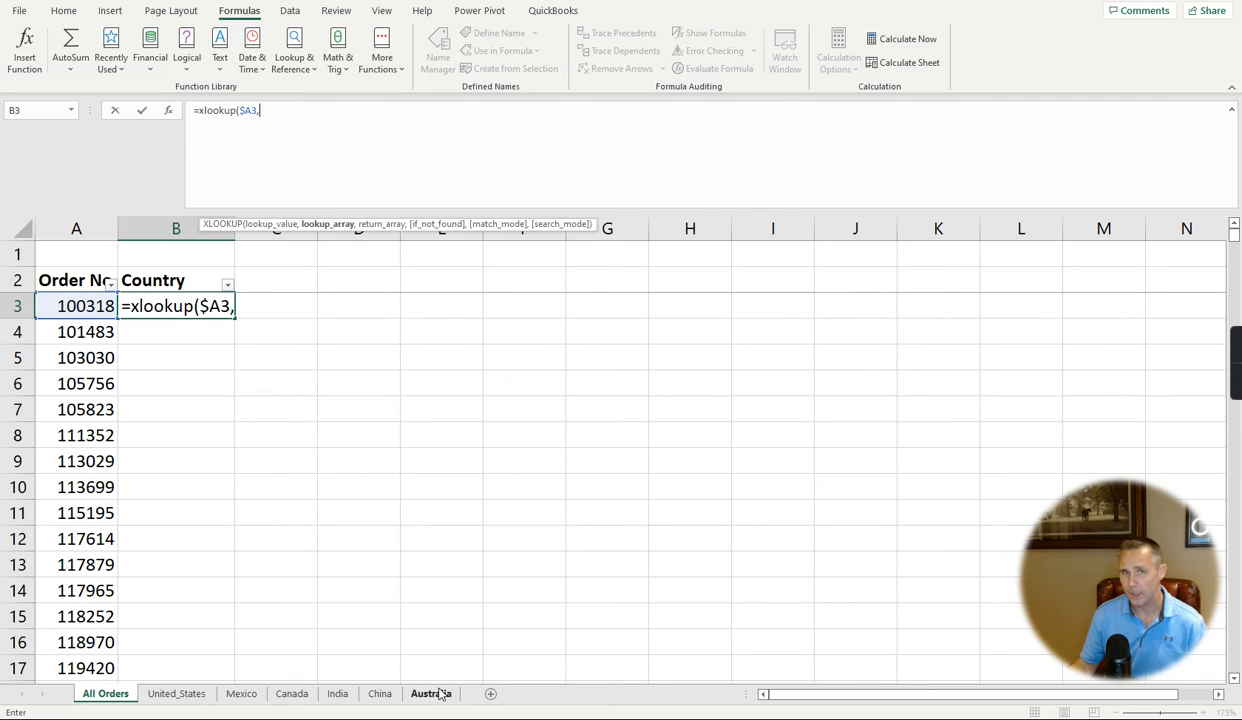
{"action": "left_click", "coordinate": [176, 692]}
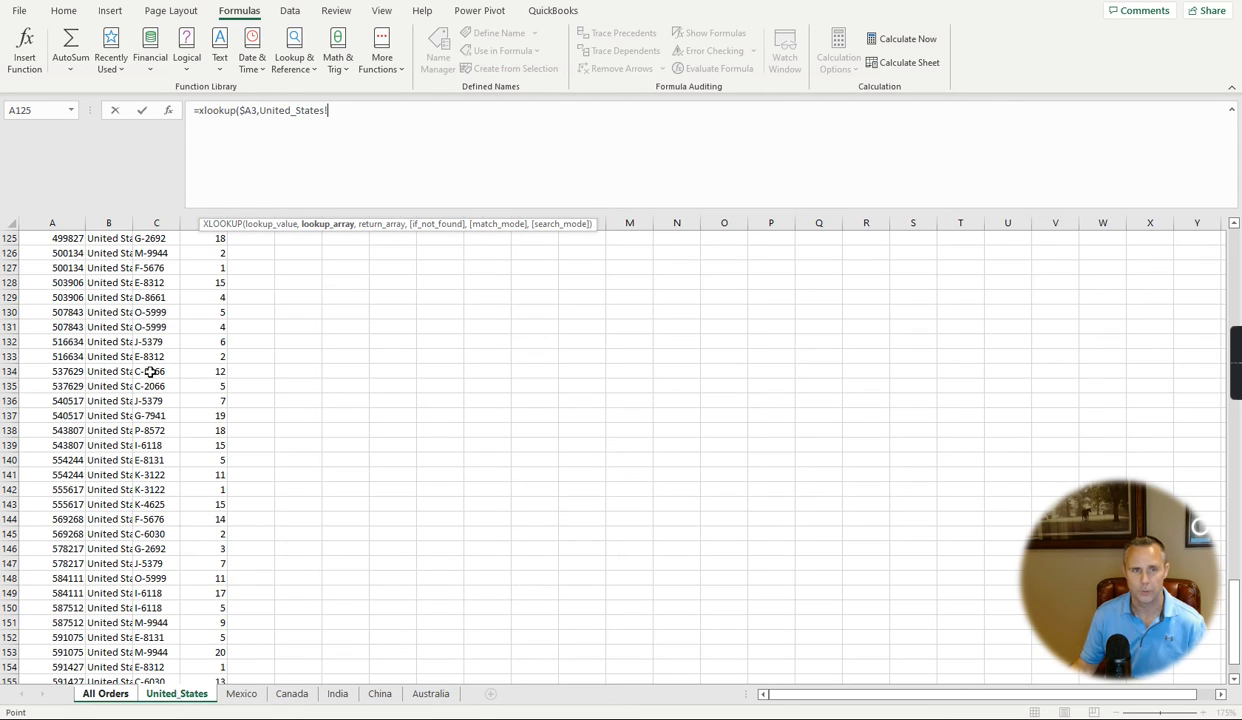
{"action": "left_click", "coordinate": [52, 222]}
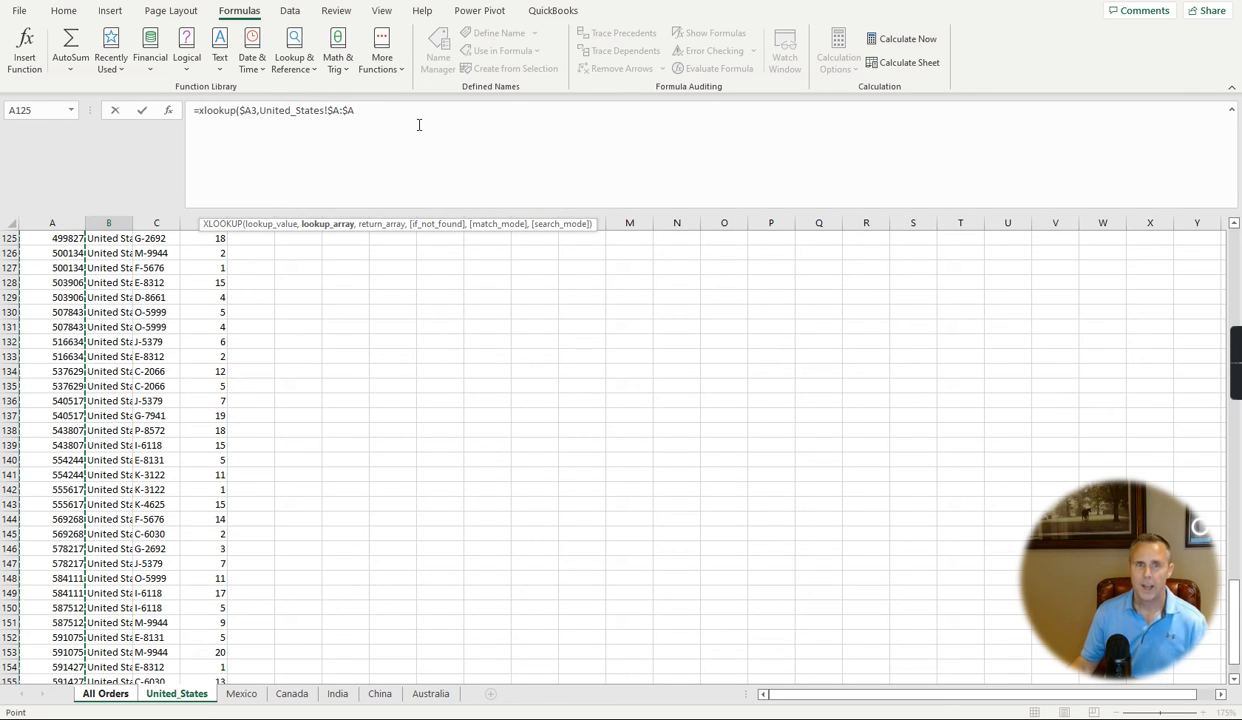
{"action": "type", "text": ",United_States!$B:$B"}
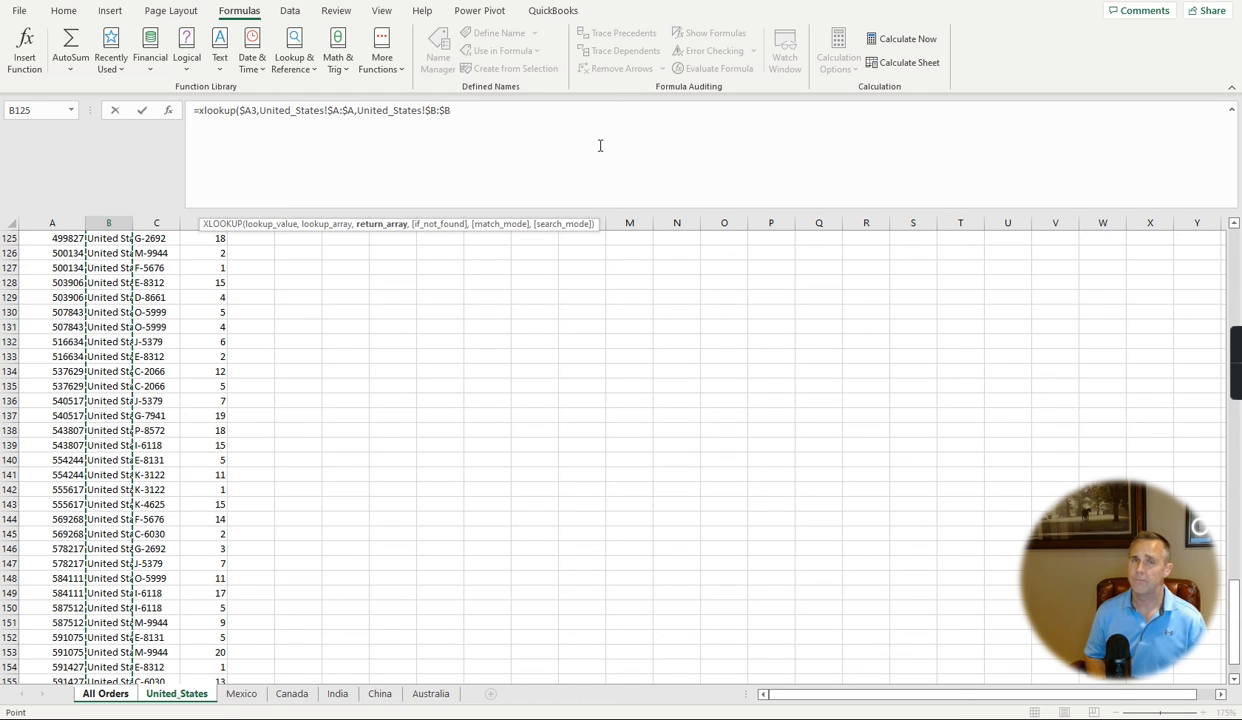
{"action": "left_click", "coordinate": [104, 692]}
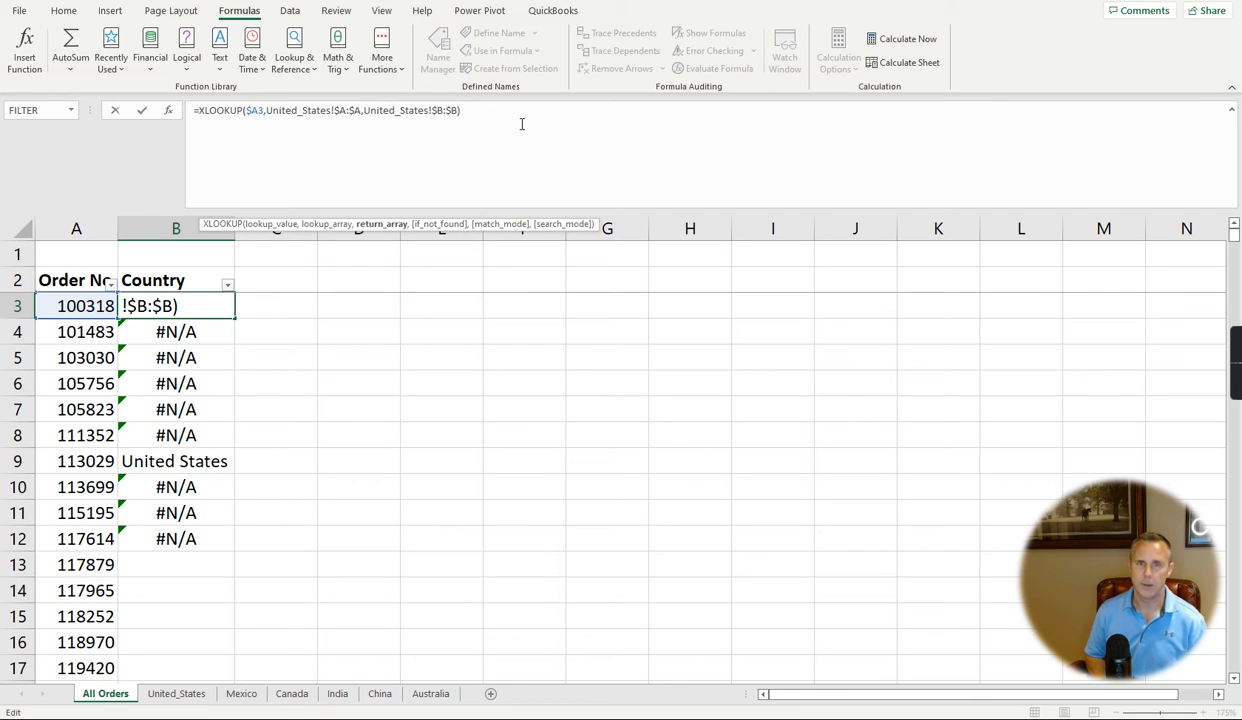
Nest a second XLOOKUP of $A3 as the if_not_found argument and retarget its sheet names to Mexico
{"action": "type", "text": ","}
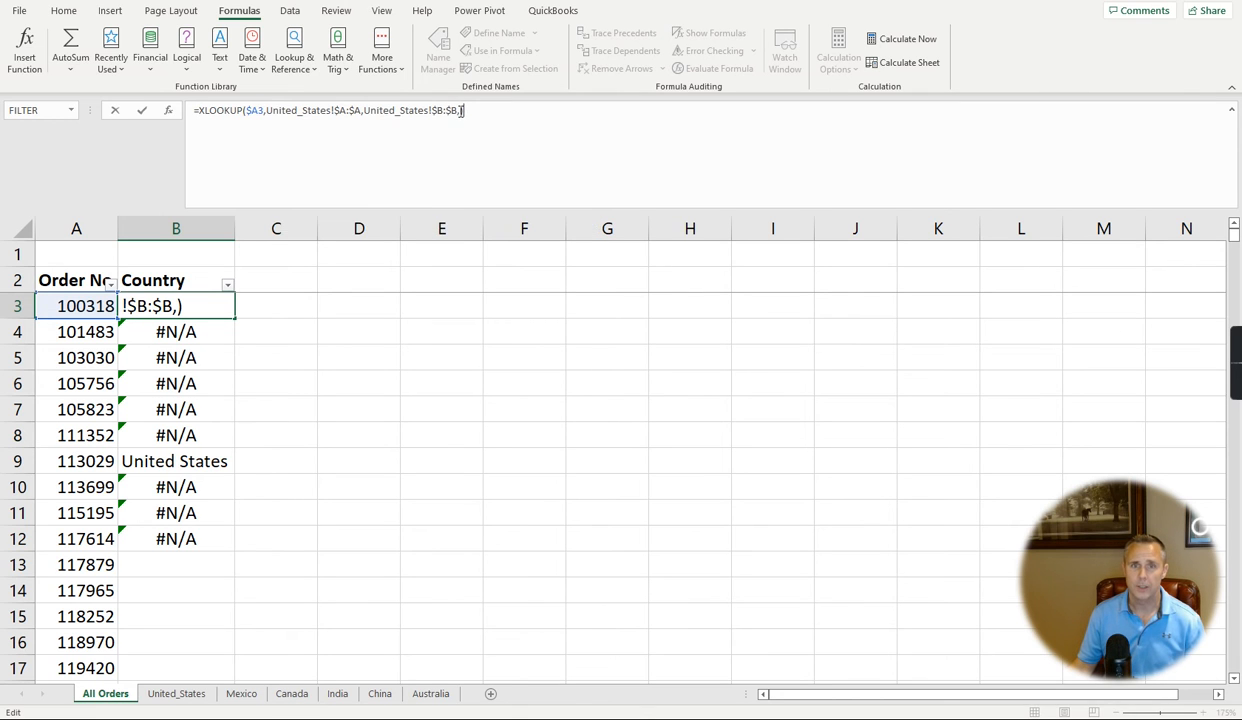
{"action": "type", "text": ",XLOOKUP($A3,United_States!$A:$A,United_States!$B:$B)"}
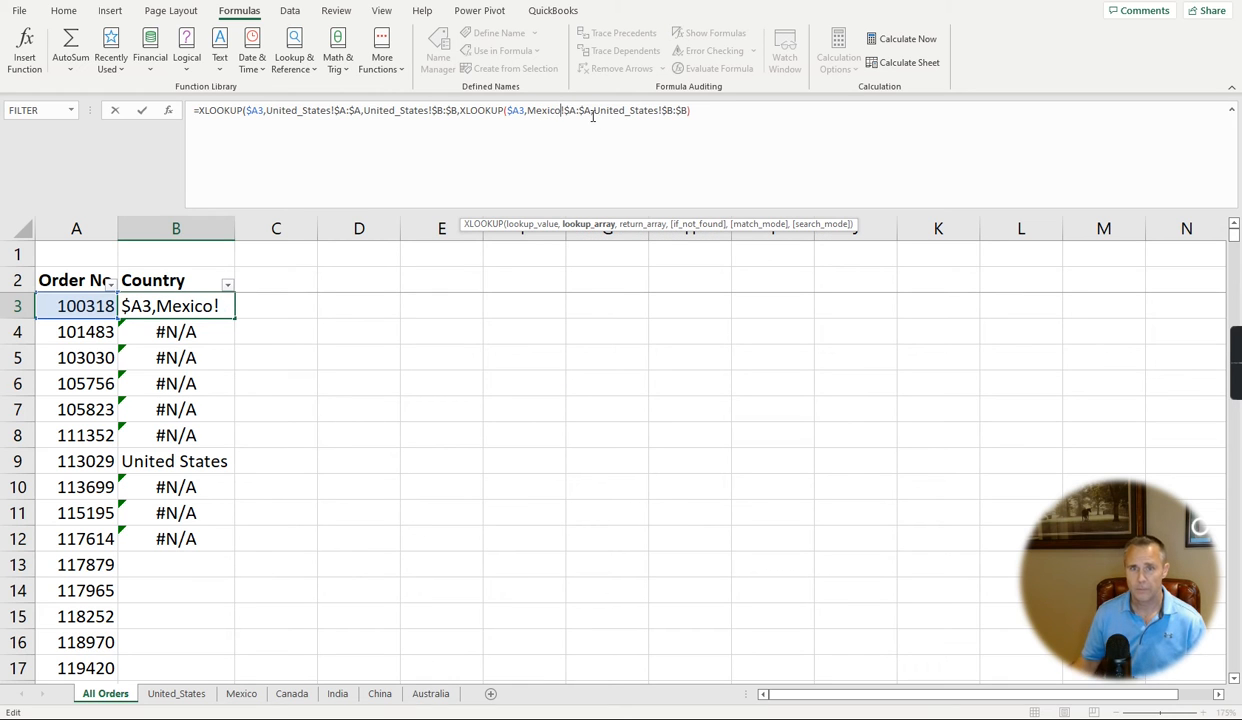
{"action": "double_click", "coordinate": [624, 110]}
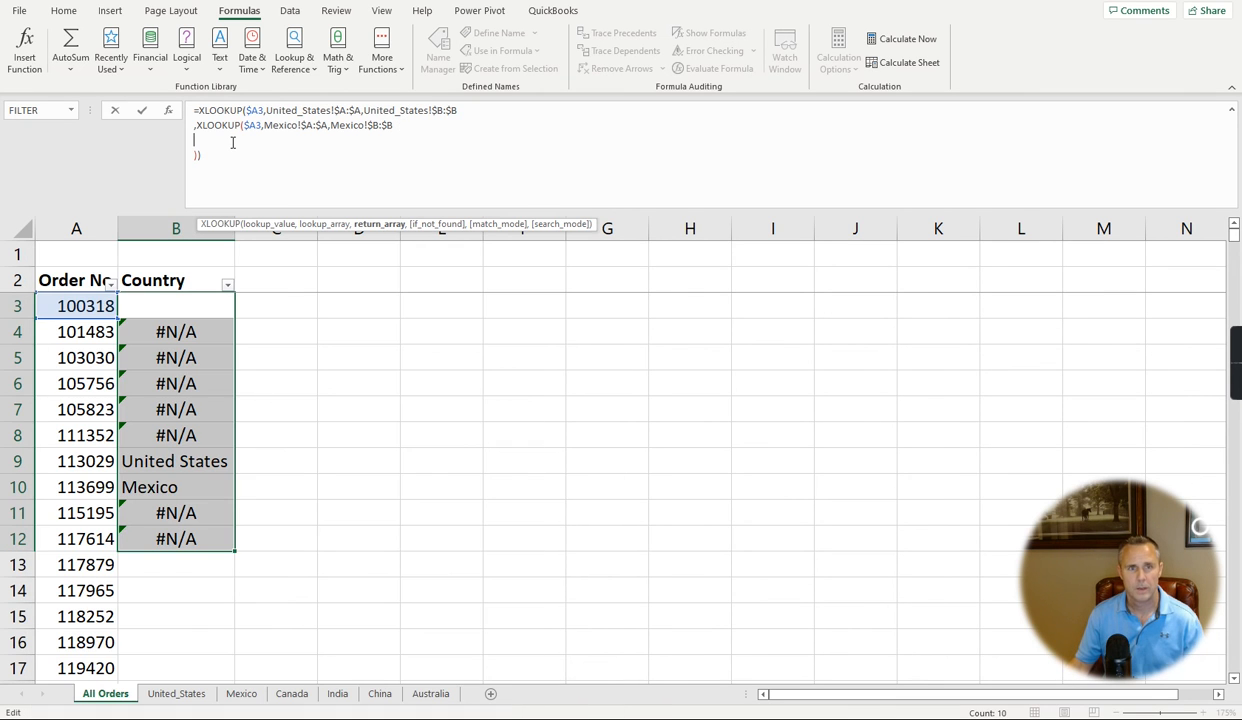
Add a copied Mexico XLOOKUP line beneath the others as a further fallback to adapt
{"action": "type", "text": ",XLOOKUP($A3,Mexico!$A:$A,Mexico!$B:$B"}
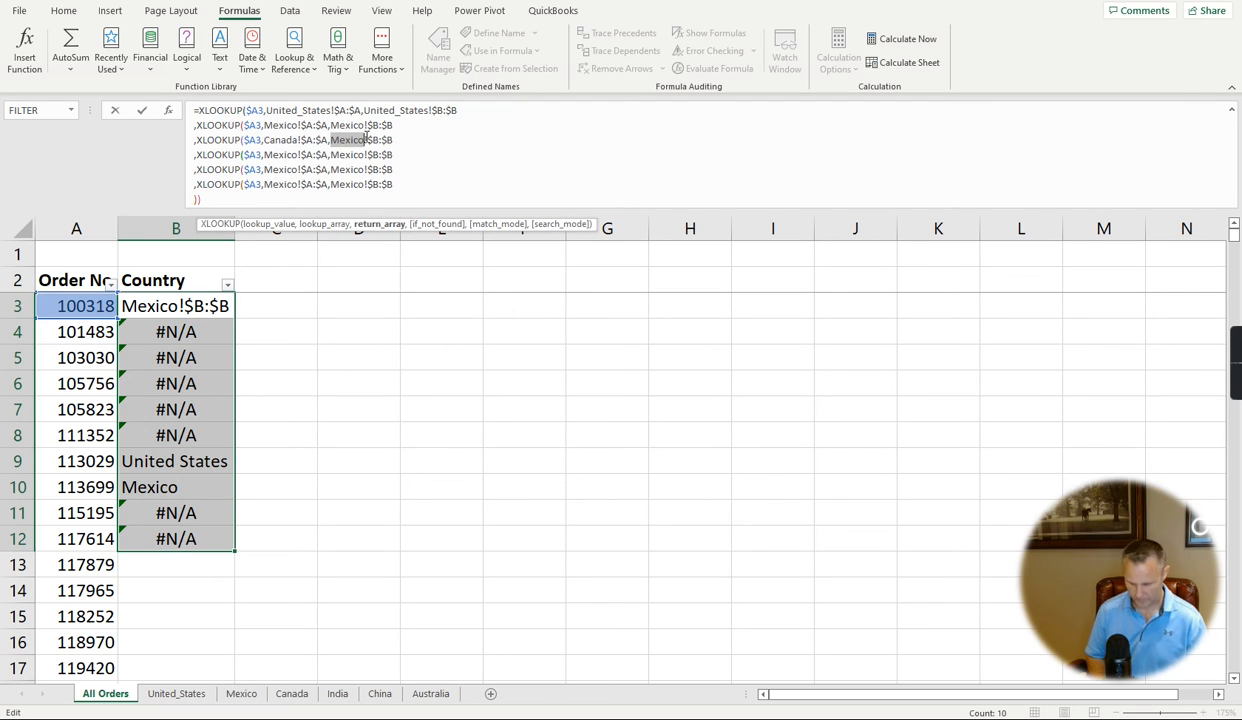
Rename the copied lookup lines' sheet references to Canada, India, China and Australia
{"action": "type", "text": "Canada"}
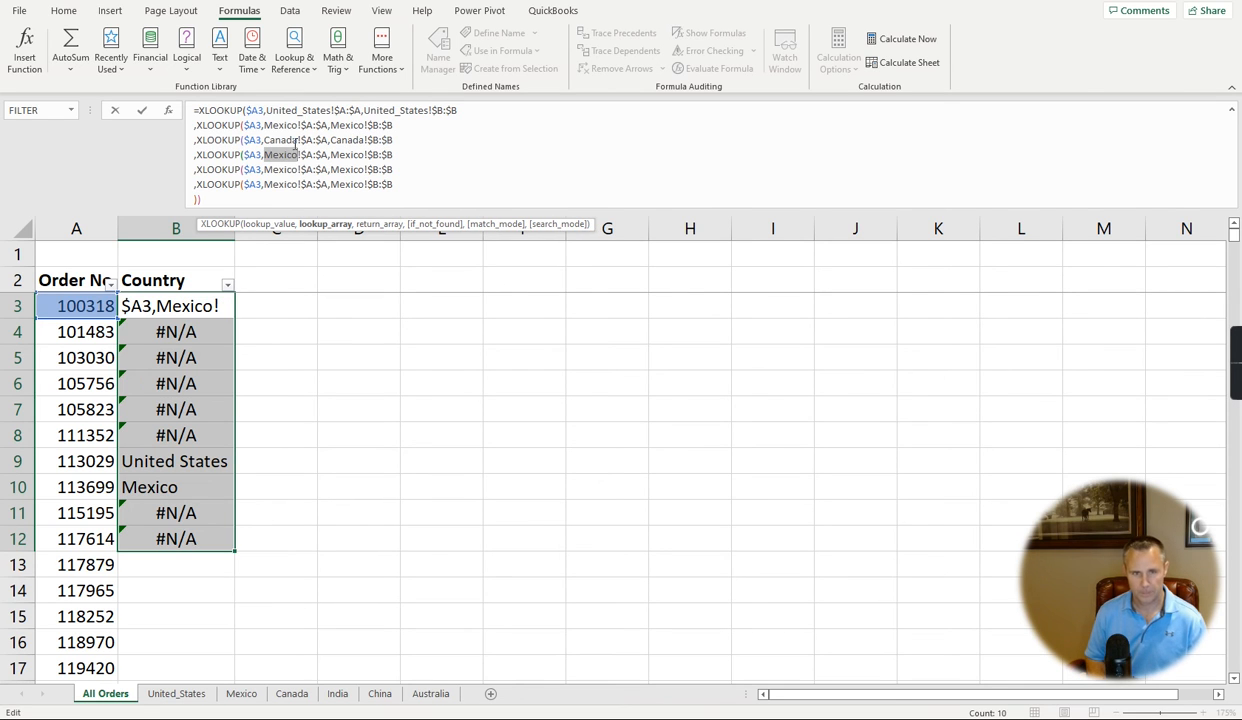
{"action": "type", "text": "India"}
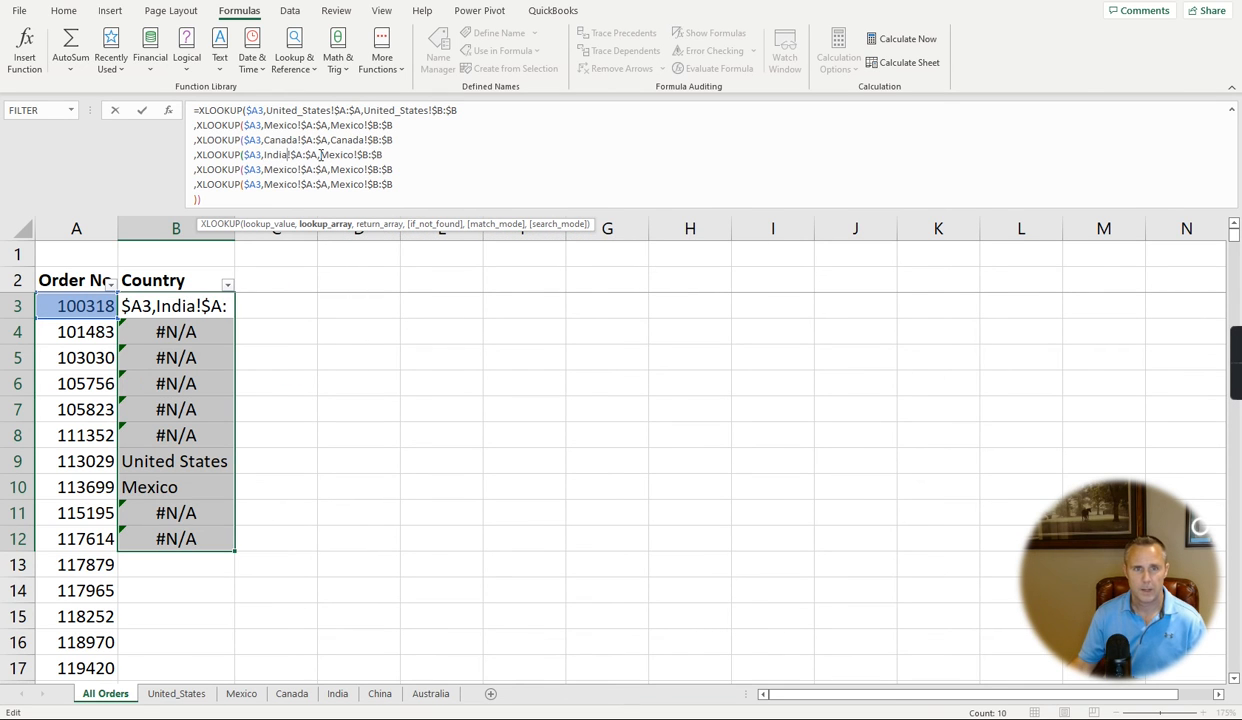
{"action": "double_click", "coordinate": [338, 154]}
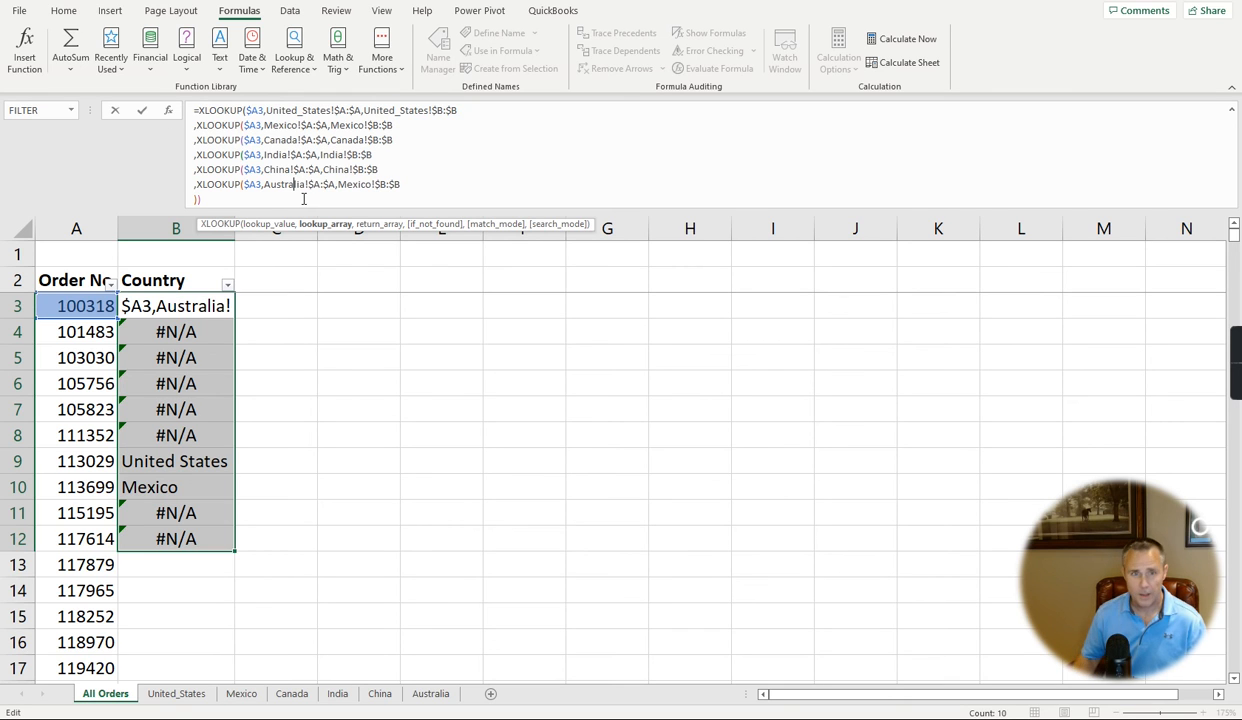
{"action": "double_click", "coordinate": [352, 184]}
{"action": "type", "text": "Australia"}
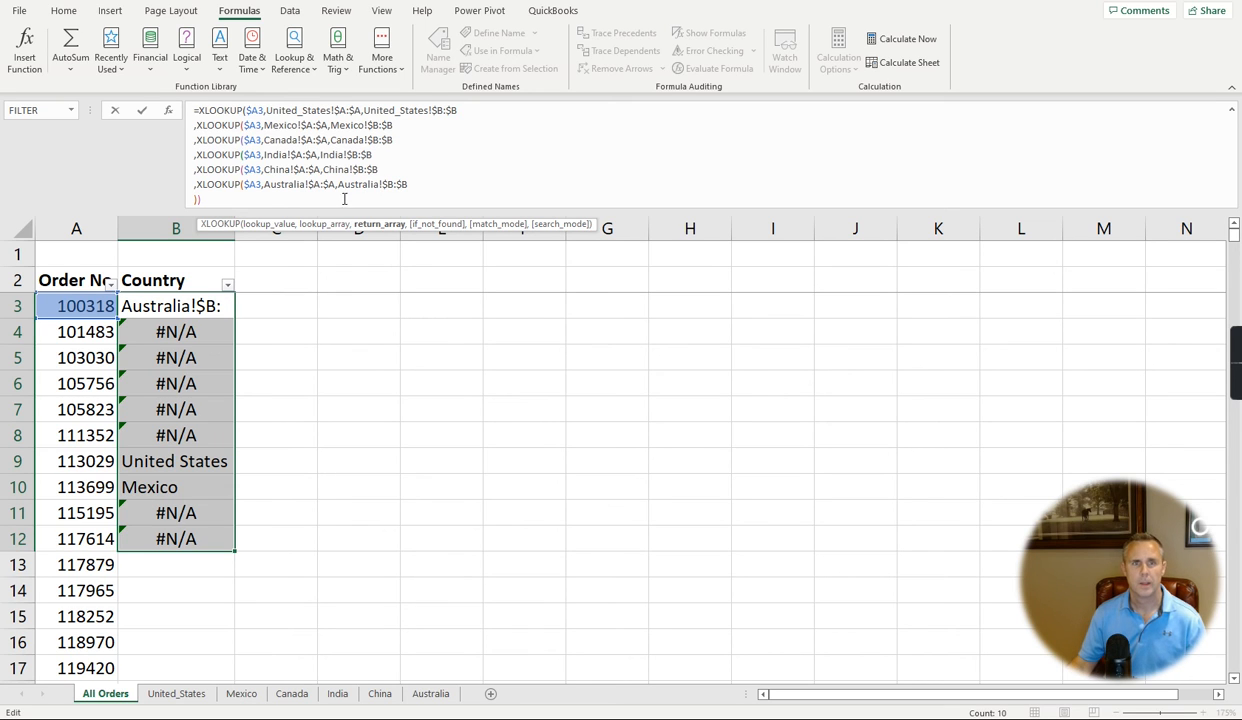
{"action": "mouse_move", "coordinate": [408, 124]}
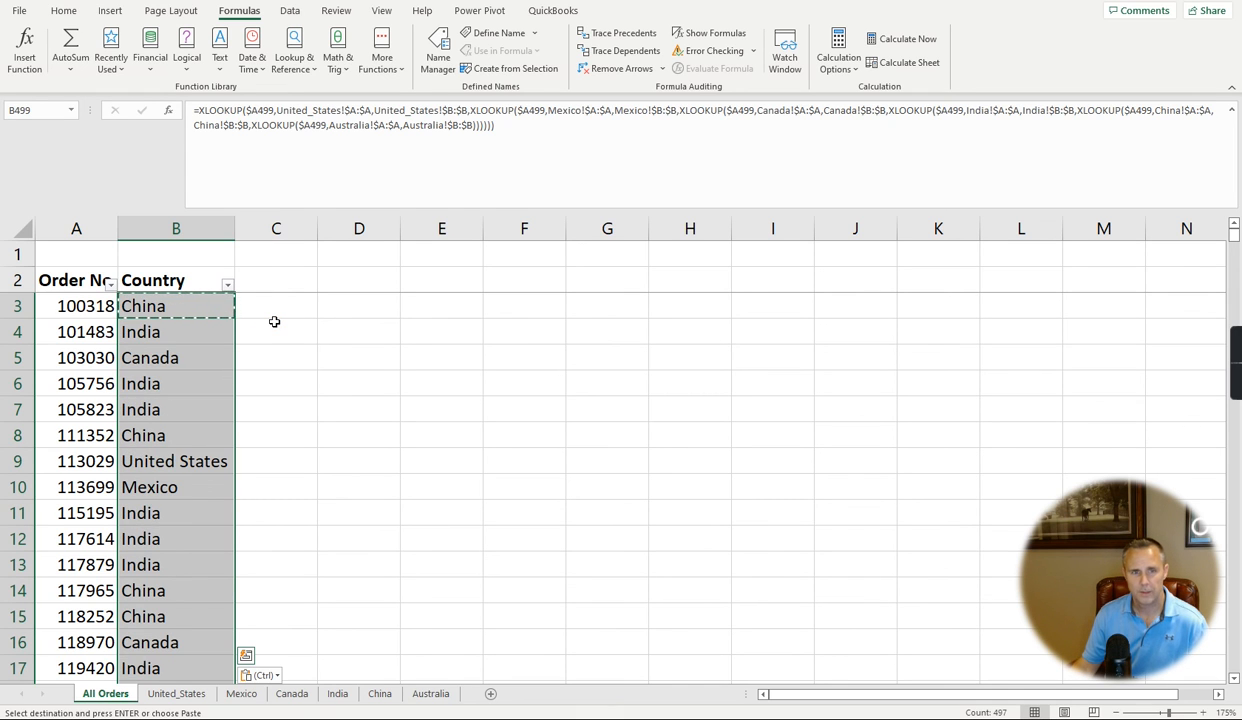
{"action": "left_click", "coordinate": [228, 284]}
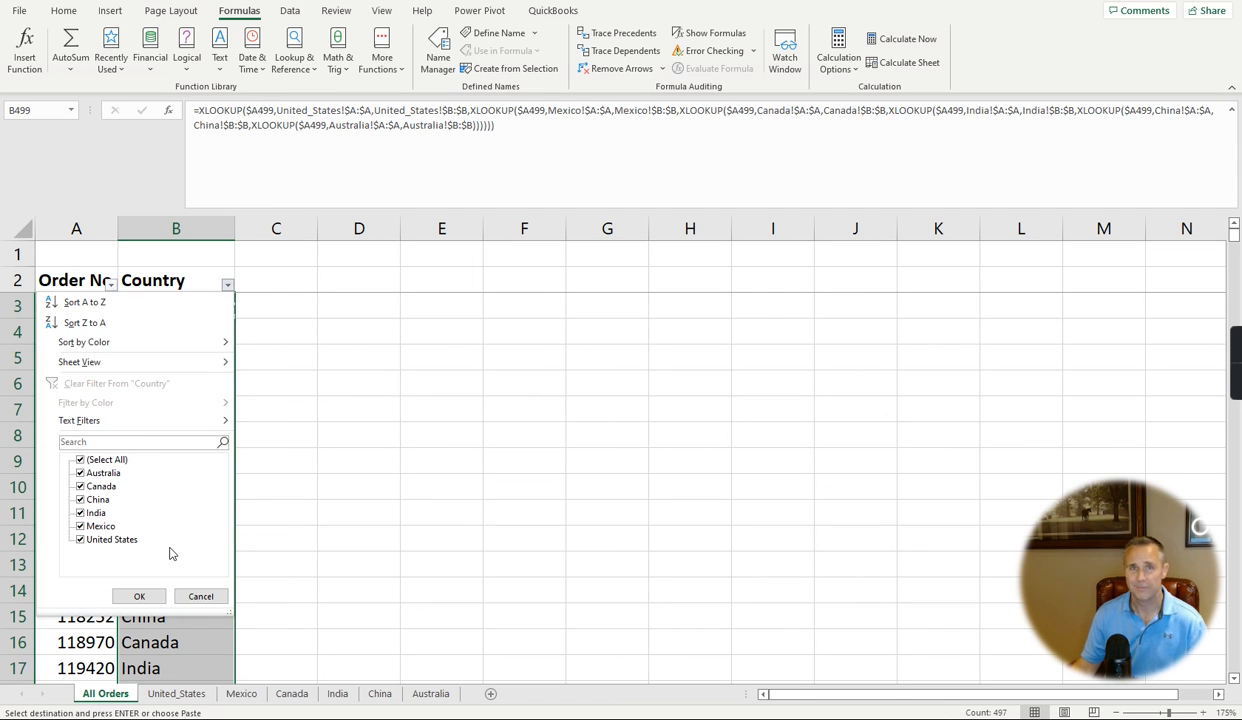
{"action": "mouse_move", "coordinate": [200, 596]}
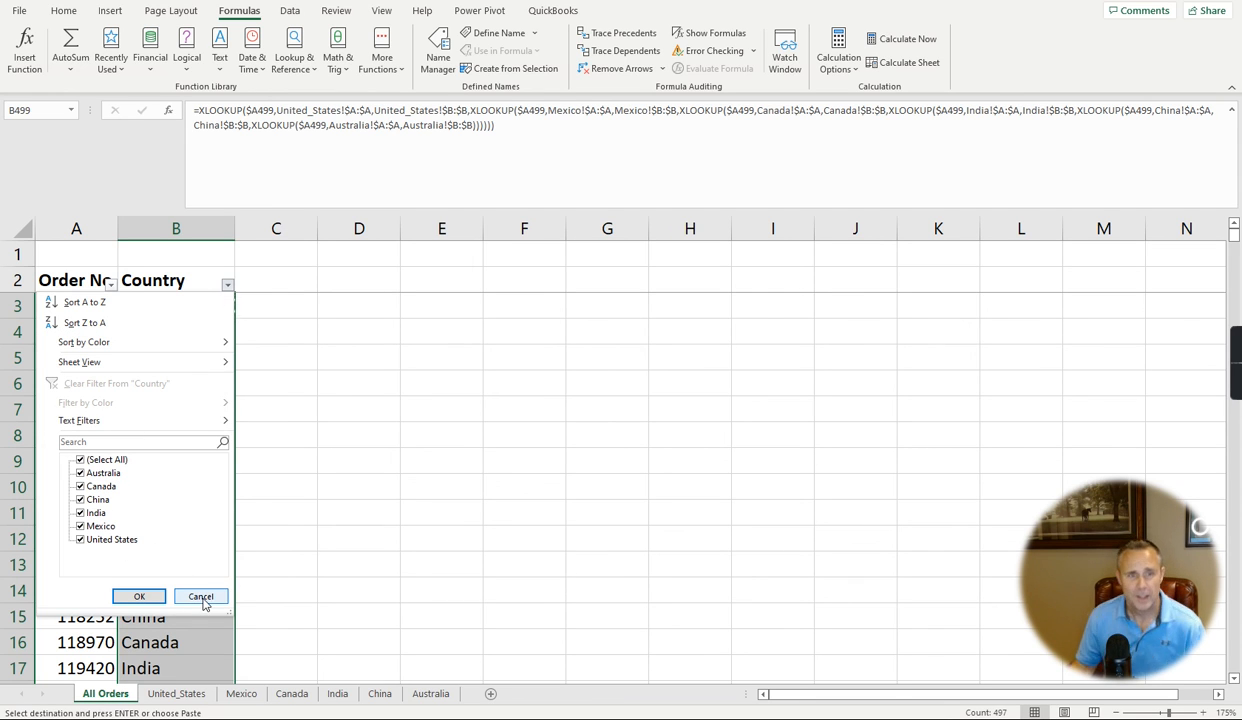
{"action": "left_click", "coordinate": [200, 596]}
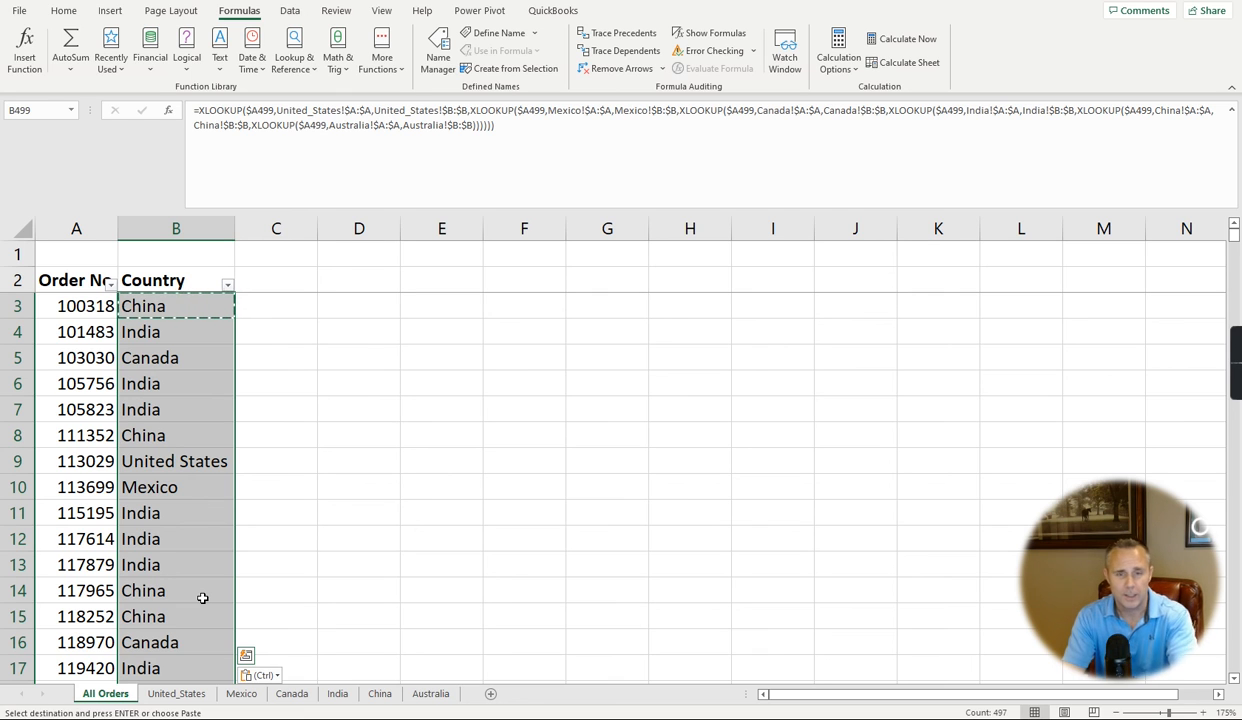